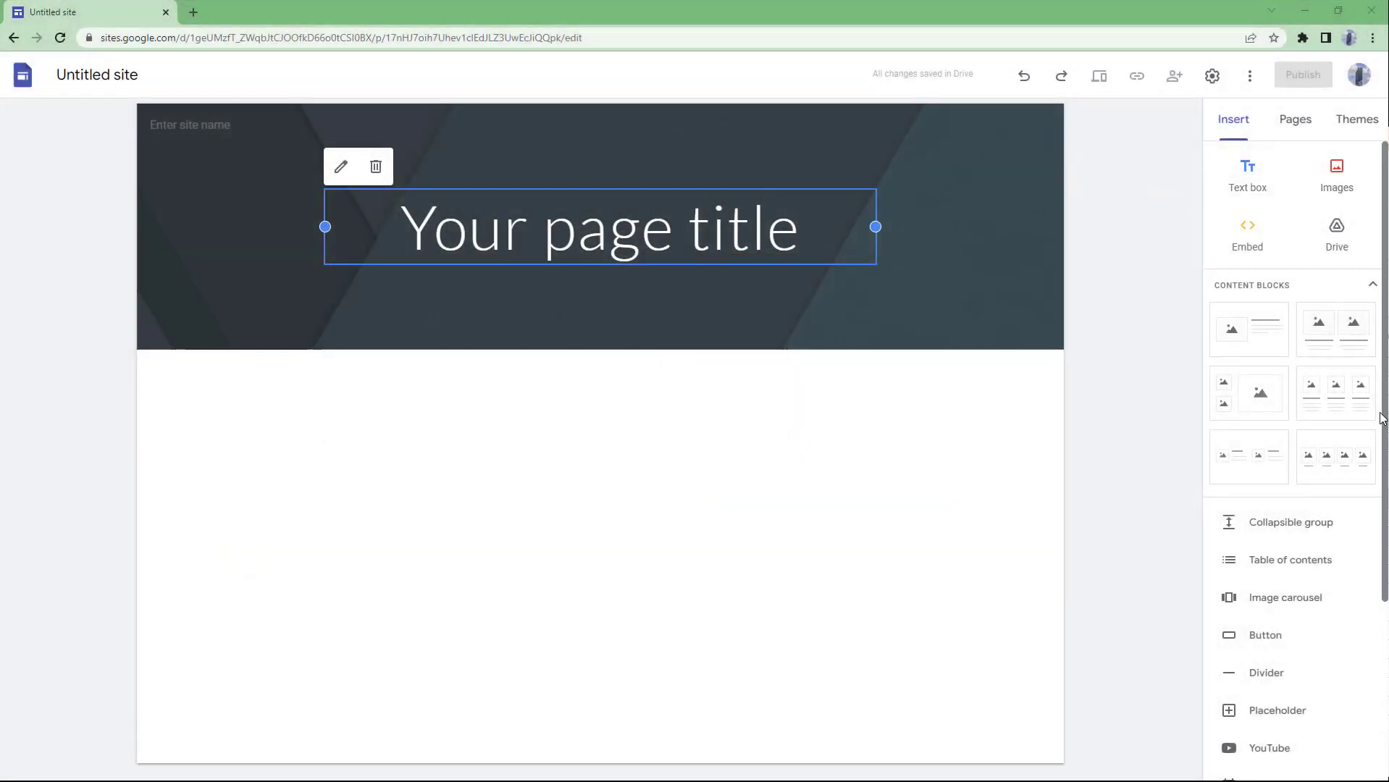
pyautogui.moveTo(1188, 381)
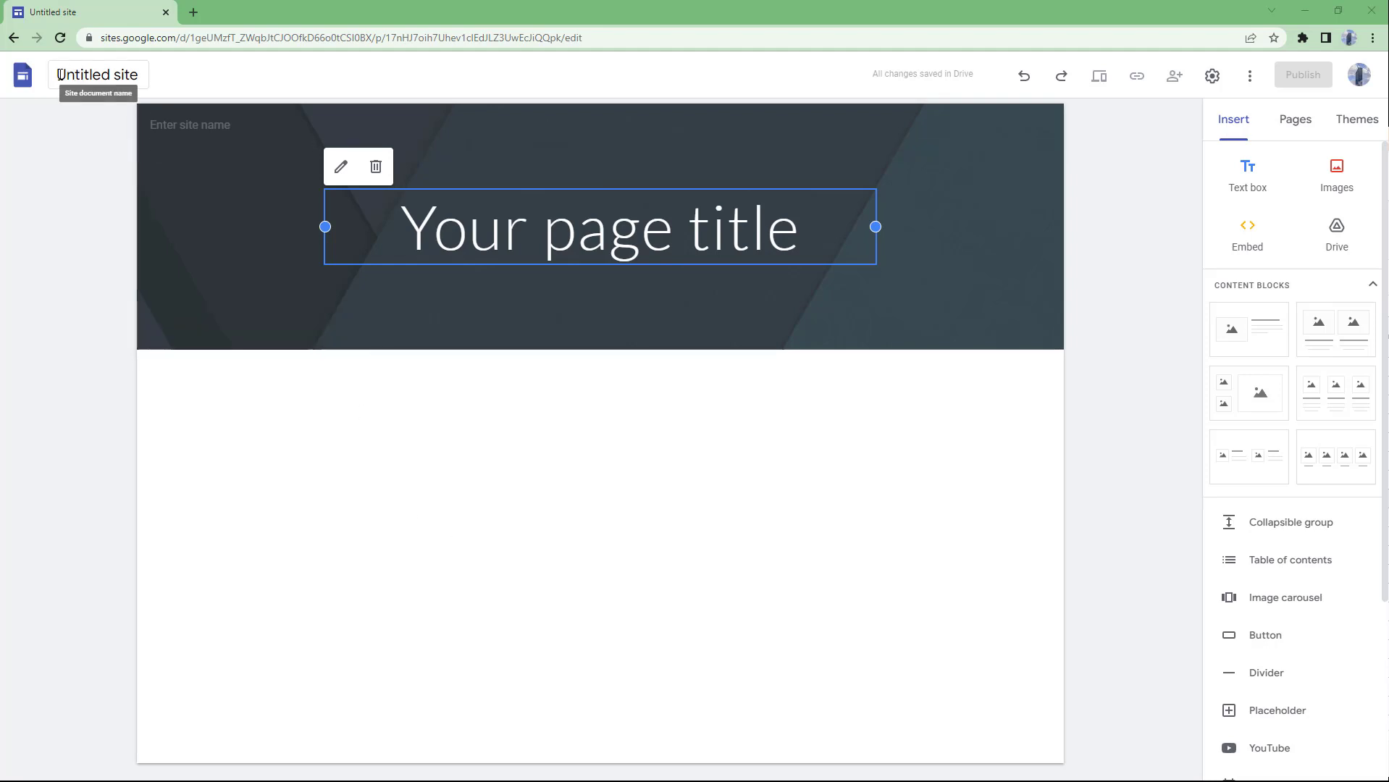
# Rename the untitled site document to 'TutorTube Channel', with 'TutorTube' as the site name.
pyautogui.click(94, 74)
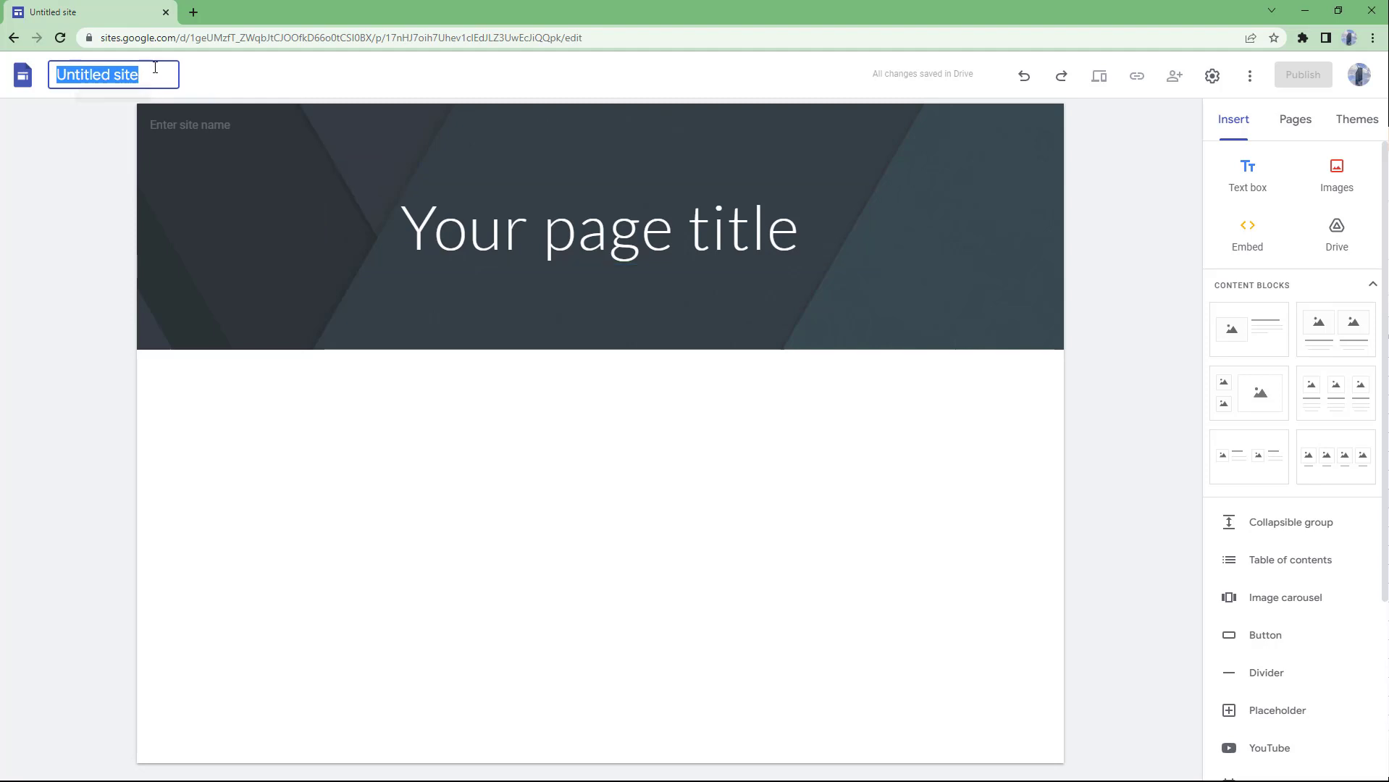
pyautogui.write('Tutor')
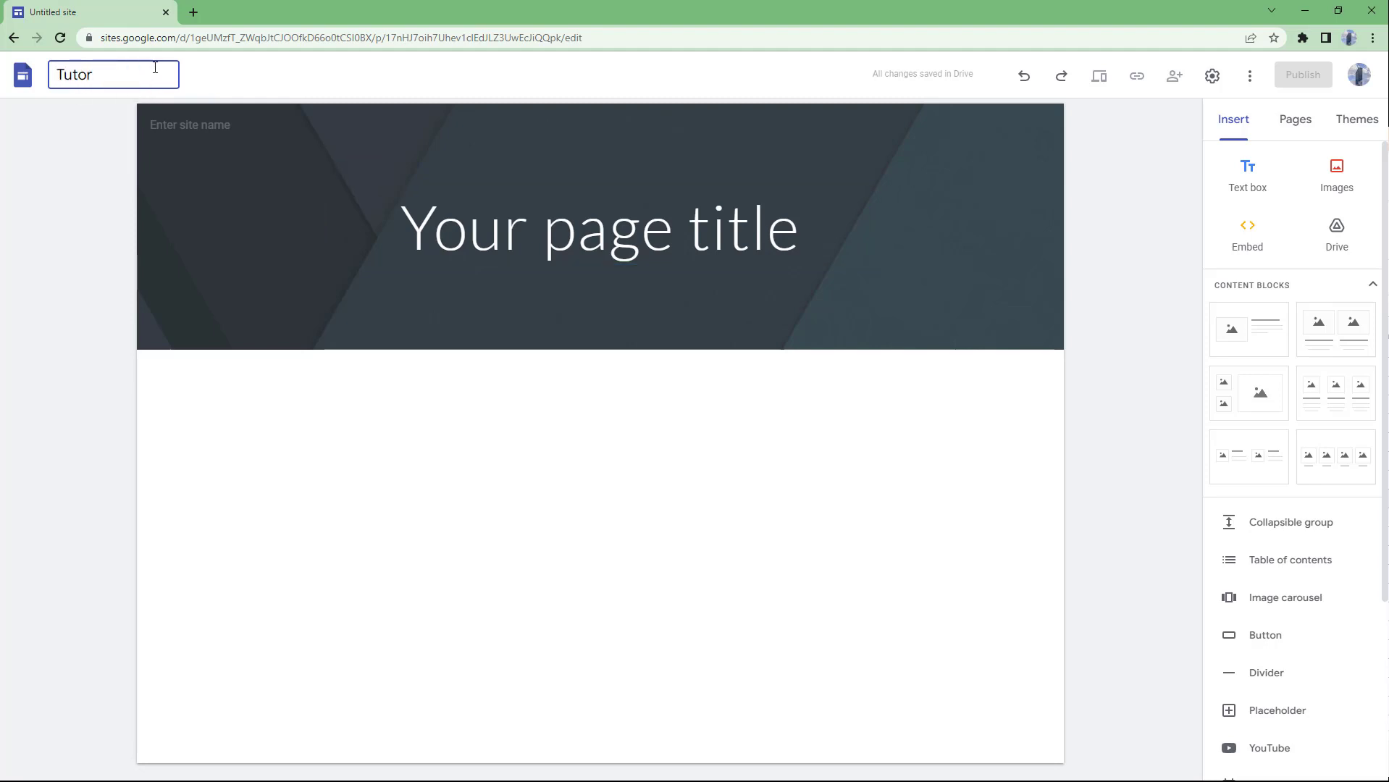
pyautogui.write('Tube')
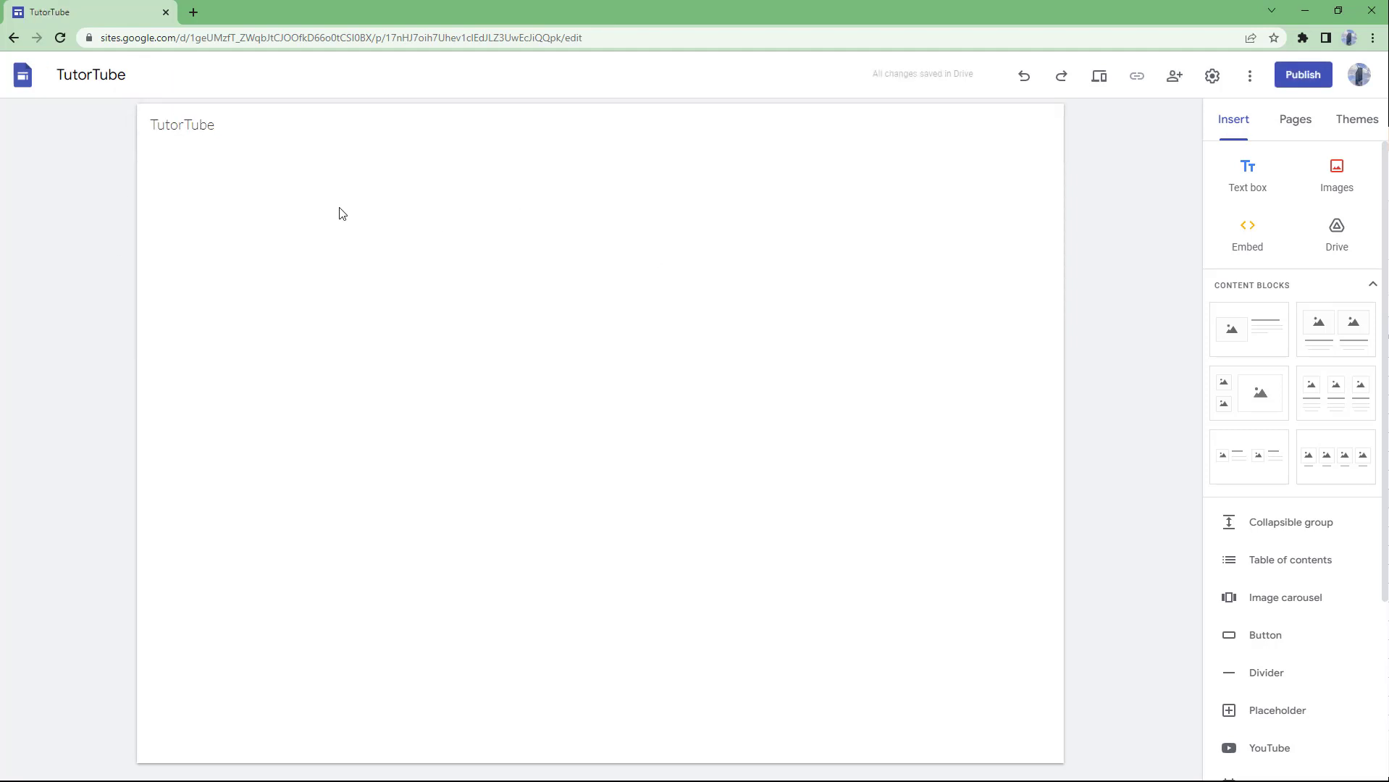
pyautogui.click(91, 74)
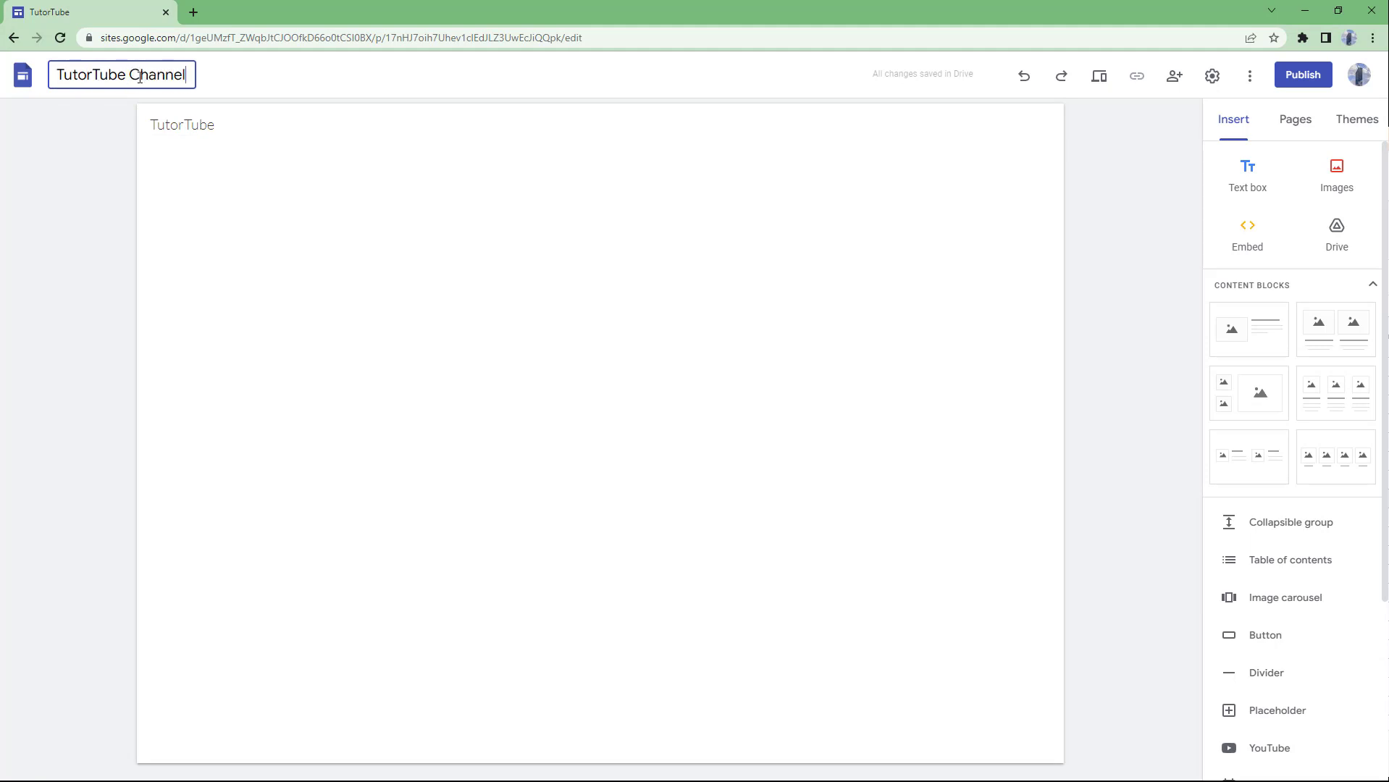
pyautogui.click(79, 190)
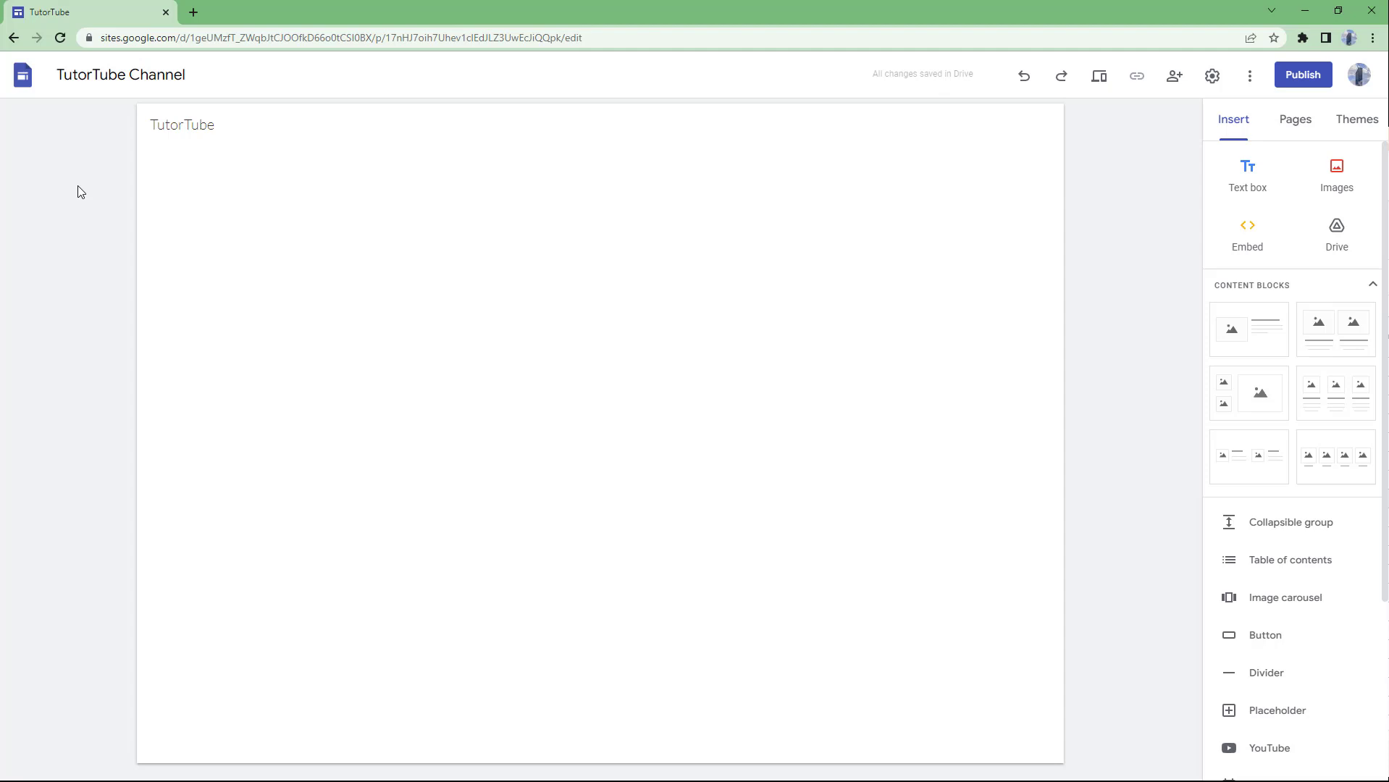
pyautogui.moveTo(179, 220)
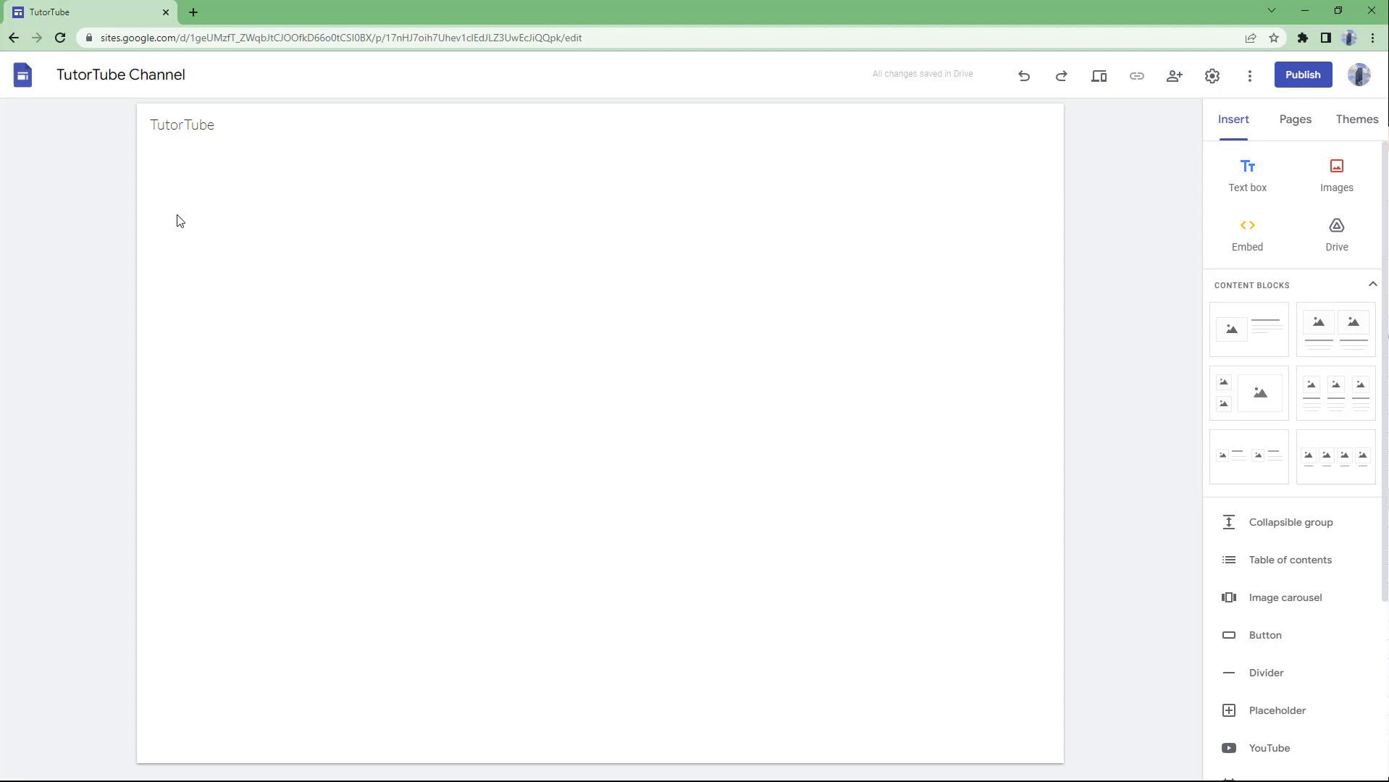
pyautogui.moveTo(83, 265)
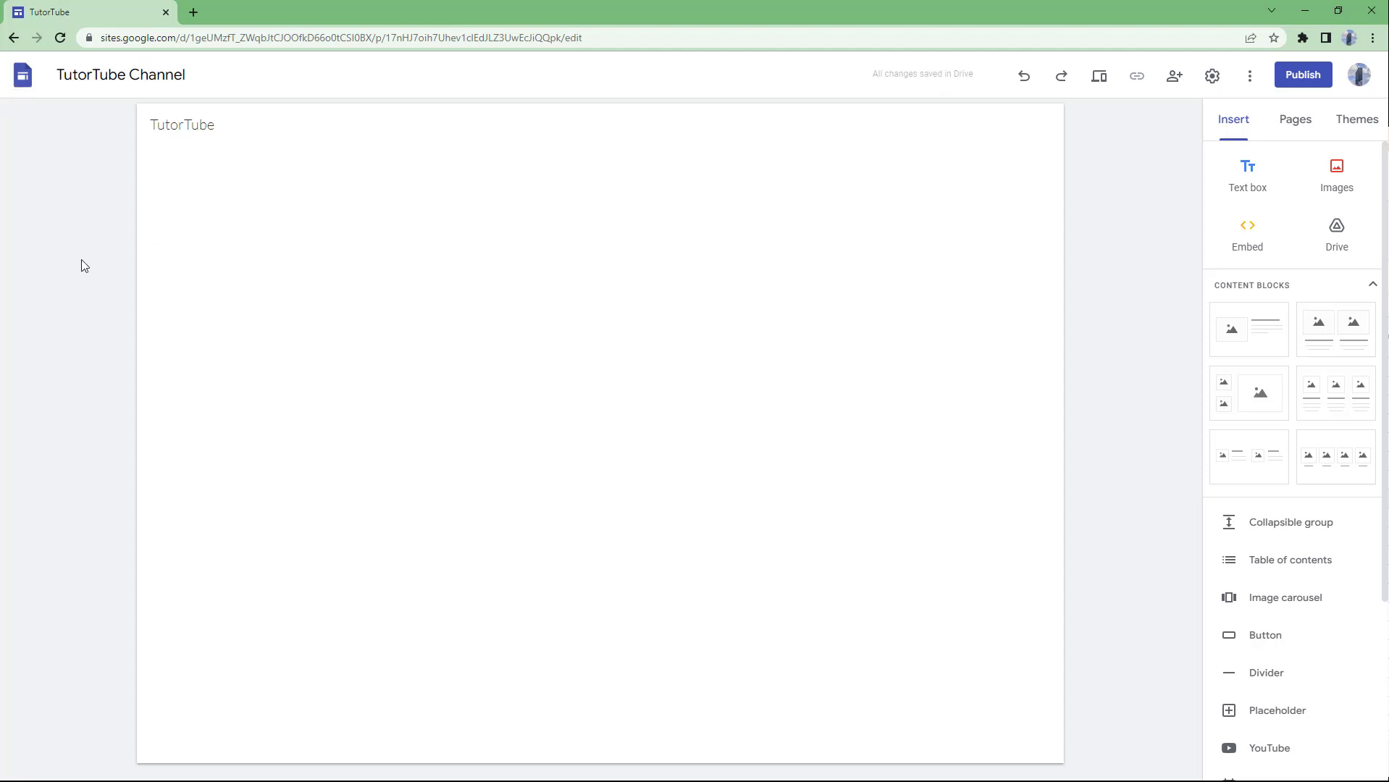
pyautogui.moveTo(78, 178)
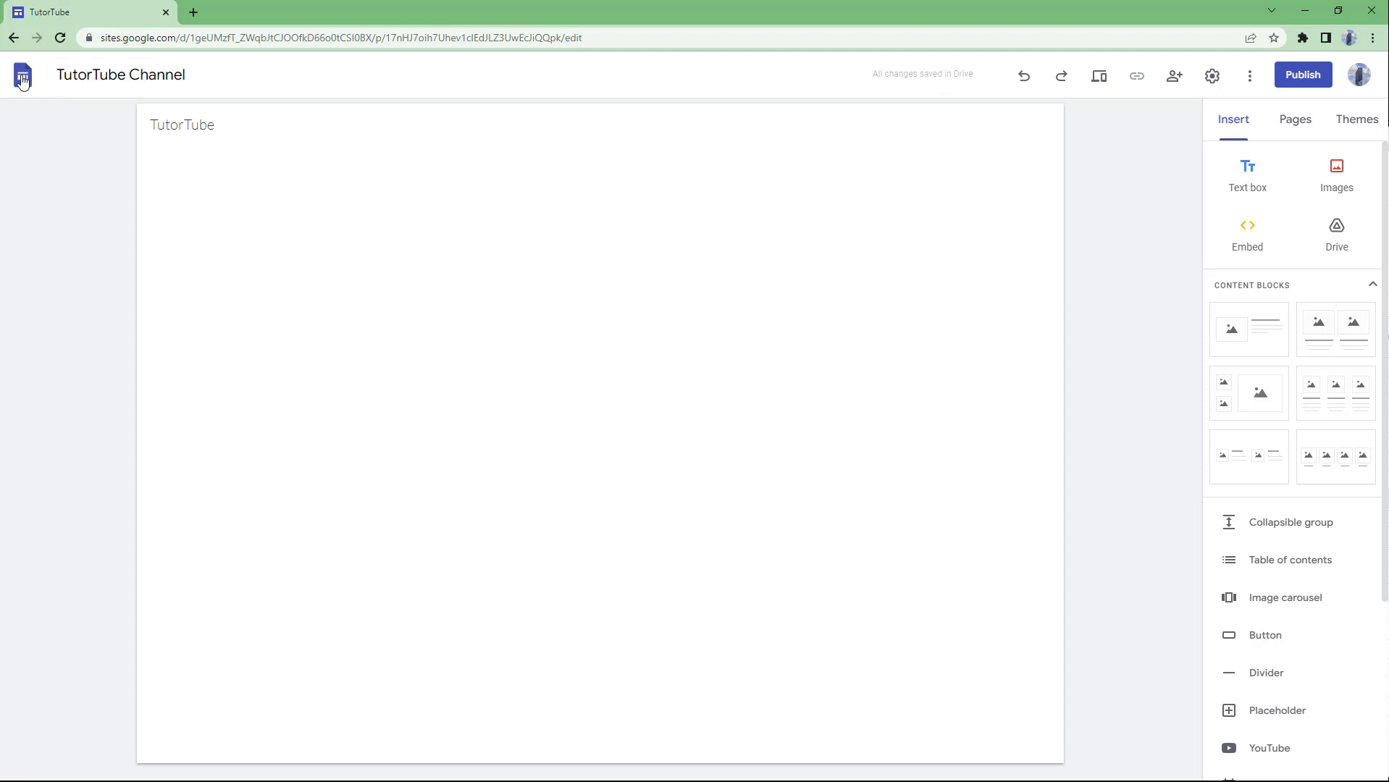
# Return to the Sites home page listing recent sites via the Google Sites logo.
pyautogui.click(21, 76)
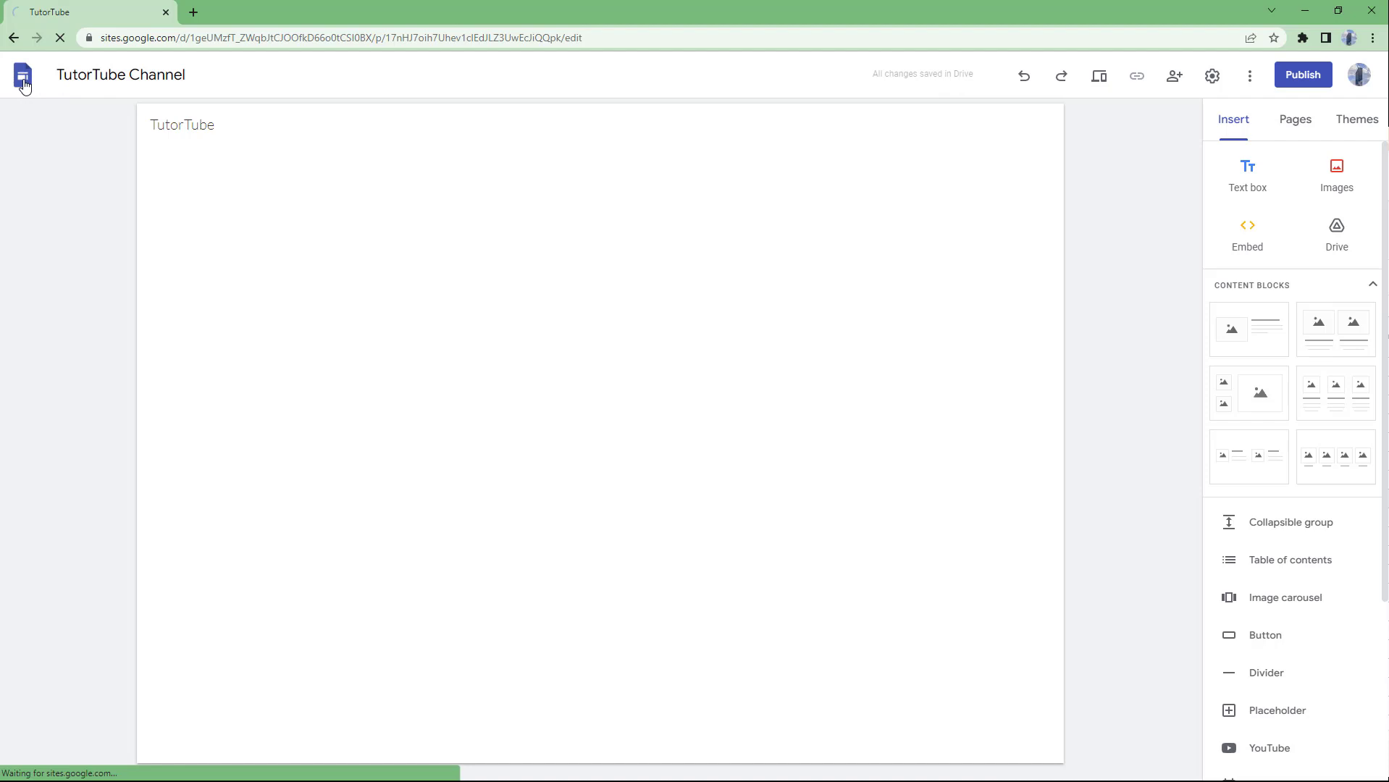
pyautogui.click(21, 74)
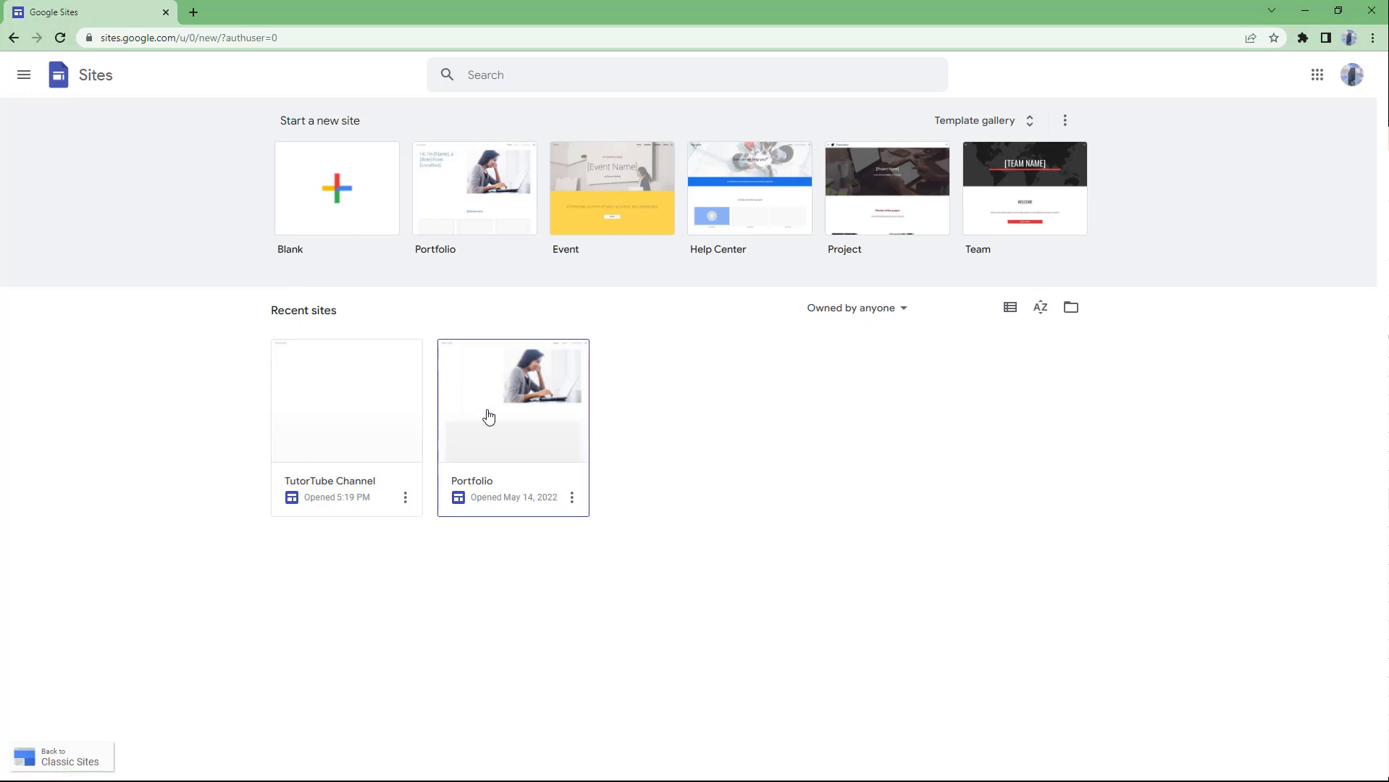
pyautogui.moveTo(405, 497)
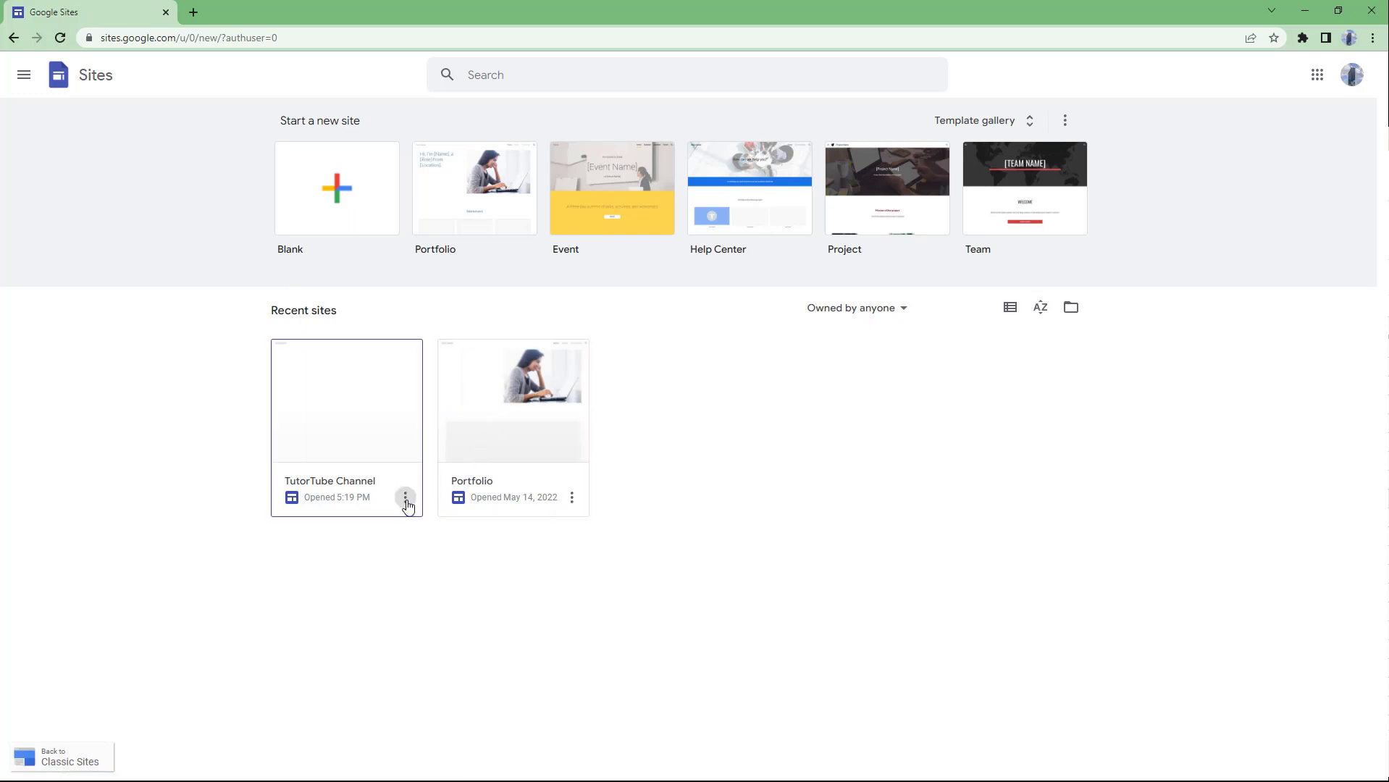
# Rename the site to 'TutorTube Youtube Channel' from its thumbnail menu and reopen it in the editor.
pyautogui.click(405, 496)
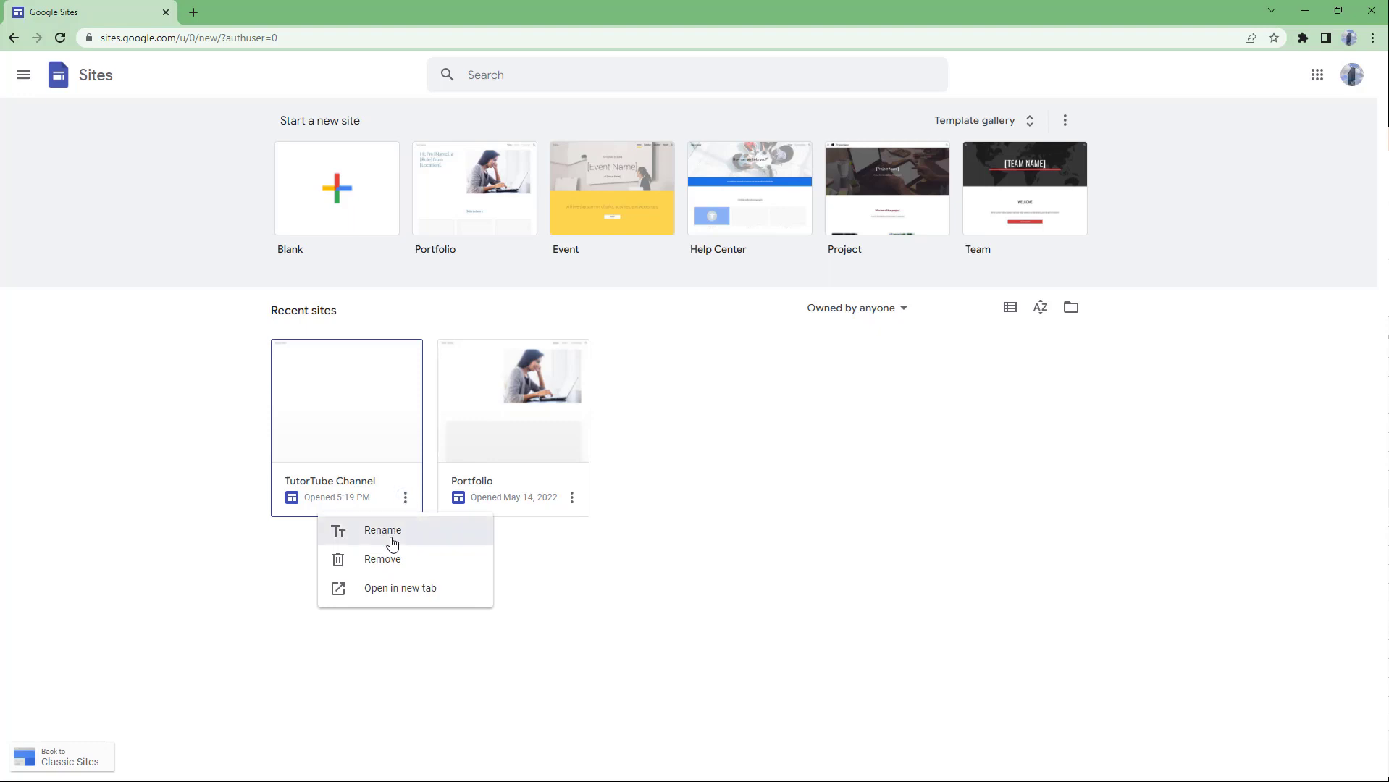
pyautogui.click(382, 530)
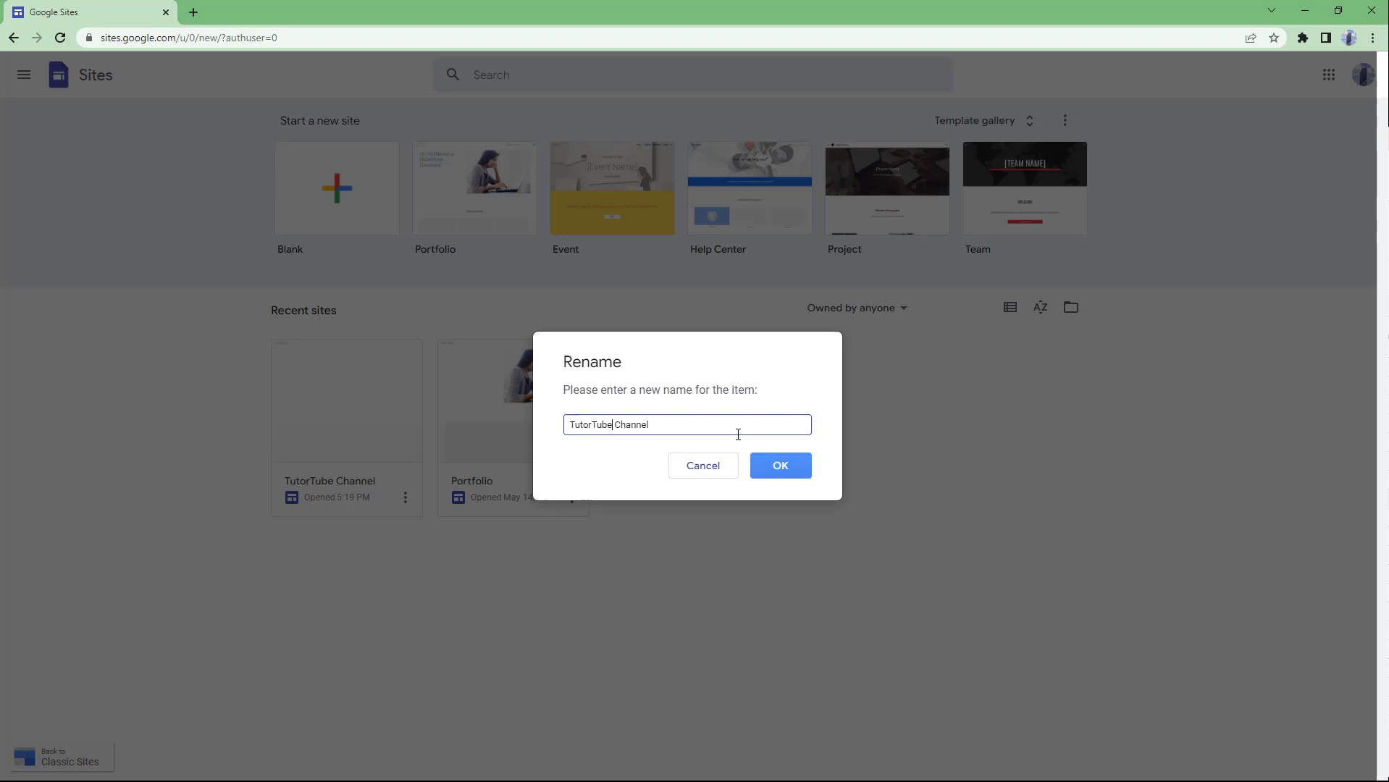
pyautogui.write('Youtube')
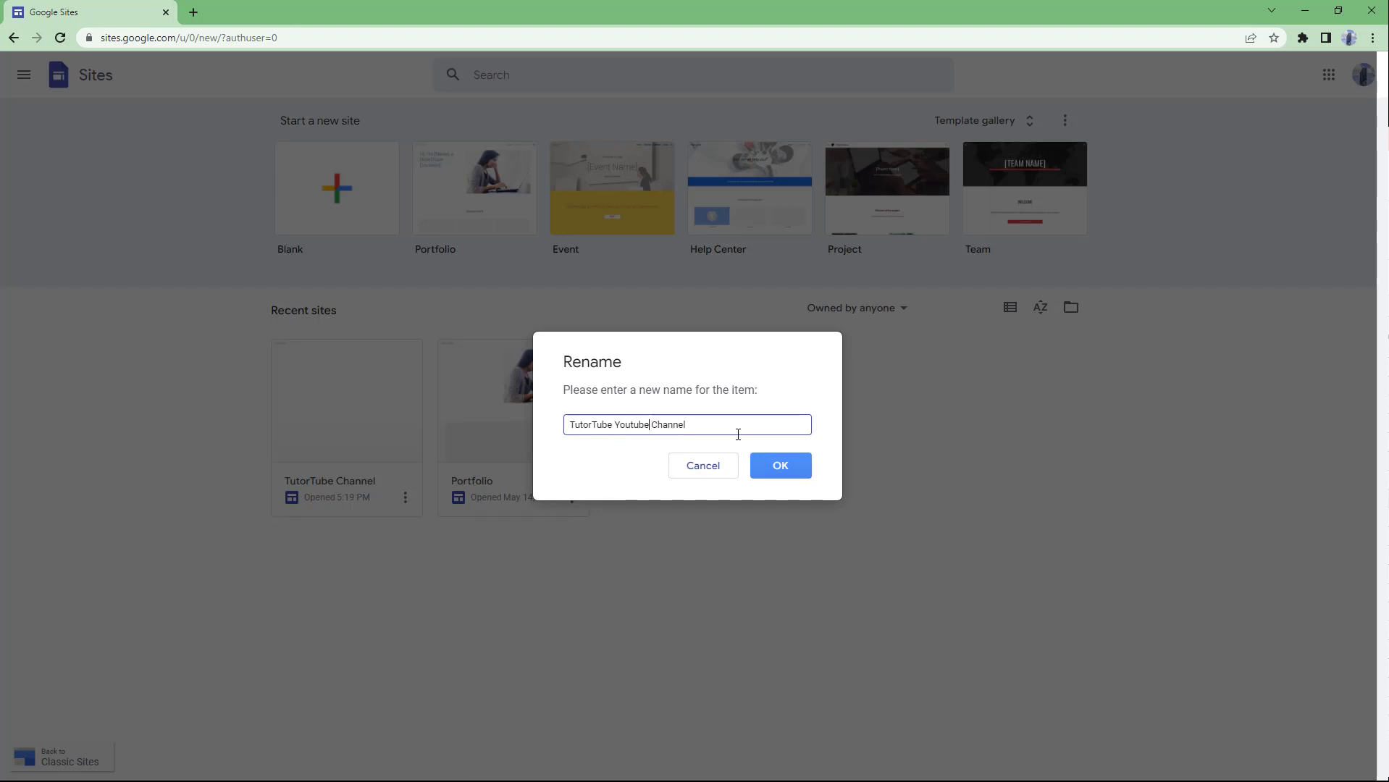
pyautogui.click(779, 465)
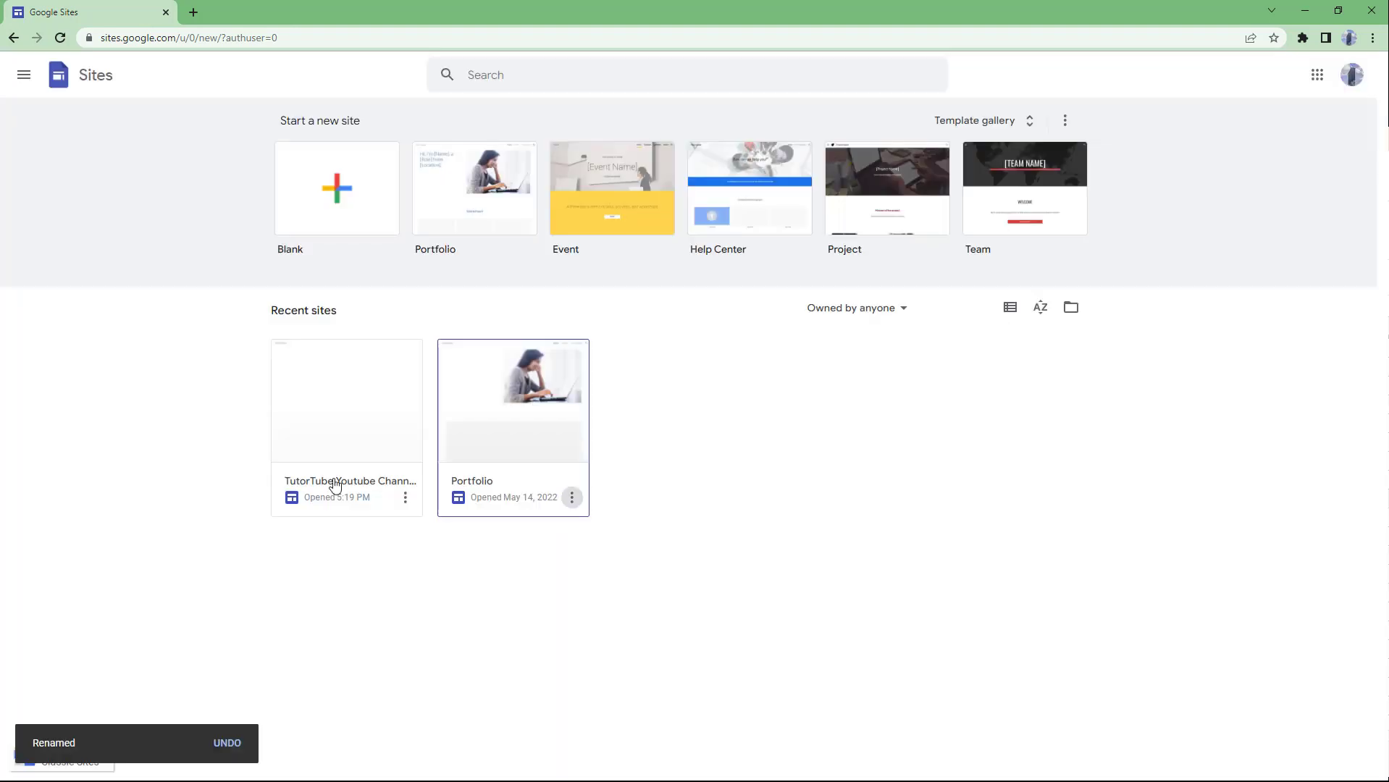
pyautogui.moveTo(328, 482)
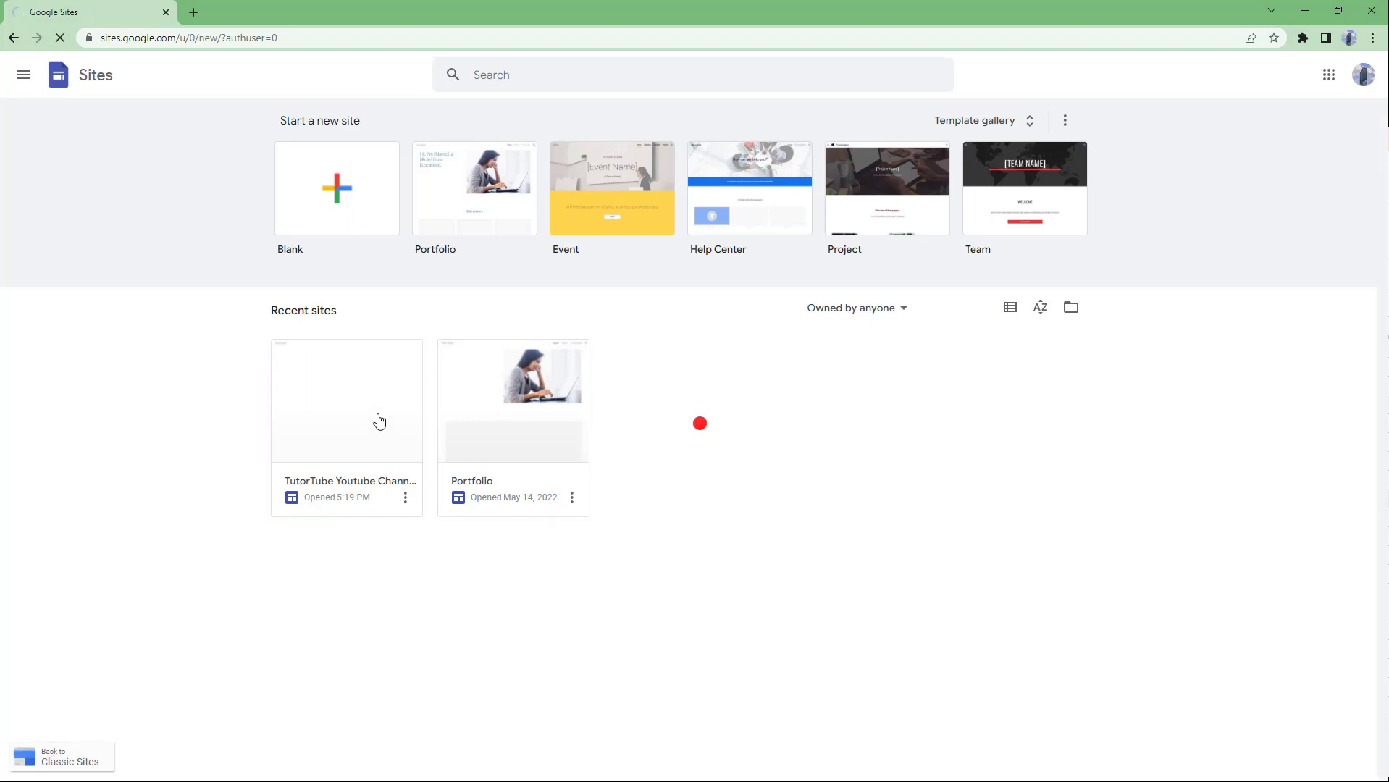
pyautogui.click(379, 402)
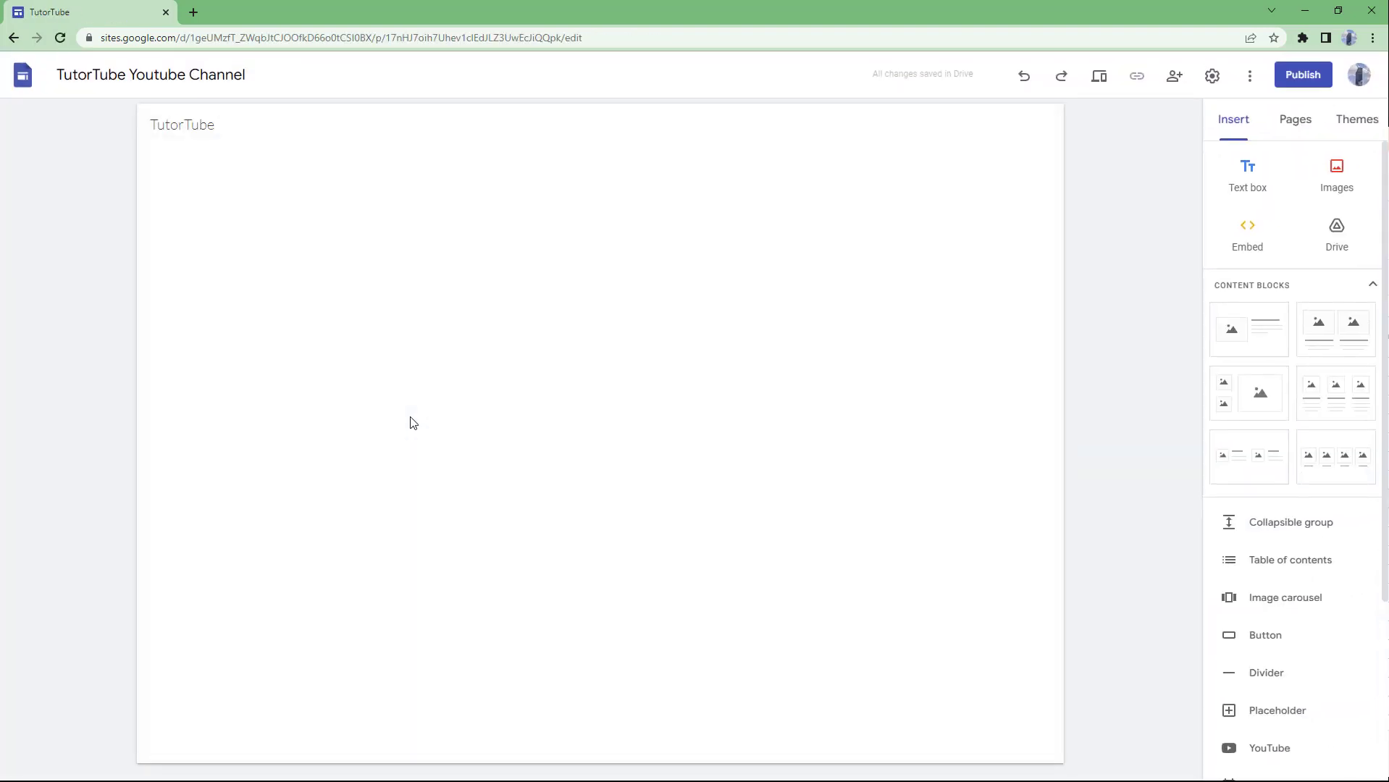
pyautogui.moveTo(539, 138)
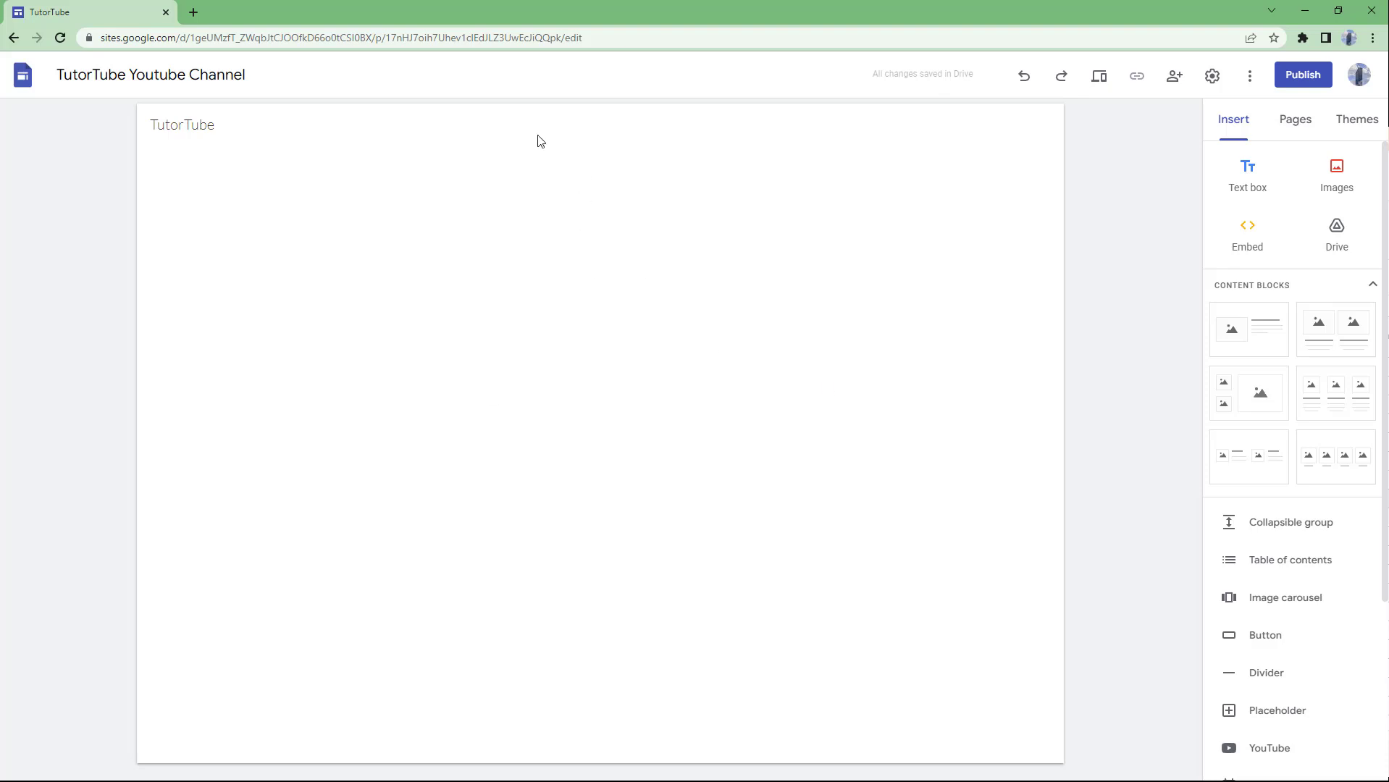
pyautogui.click(395, 134)
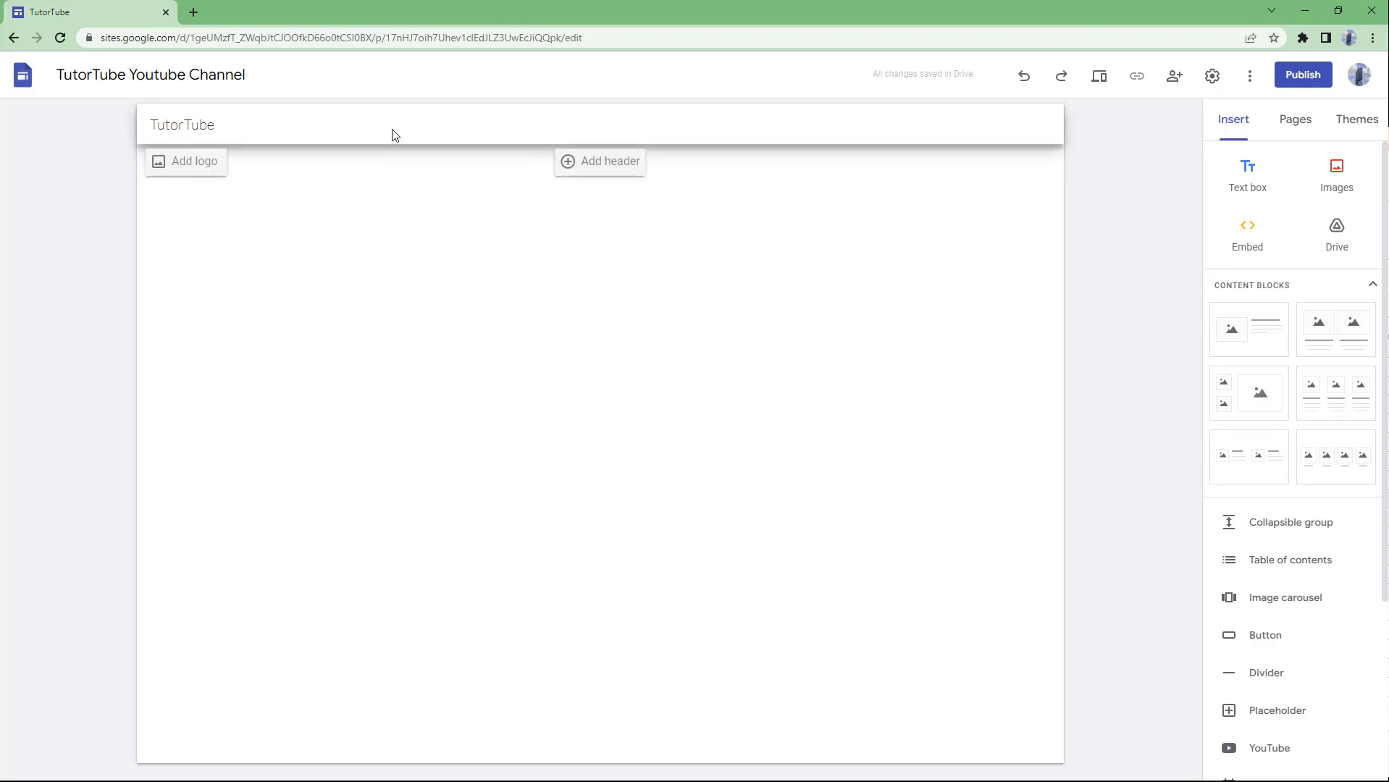
pyautogui.moveTo(927, 407)
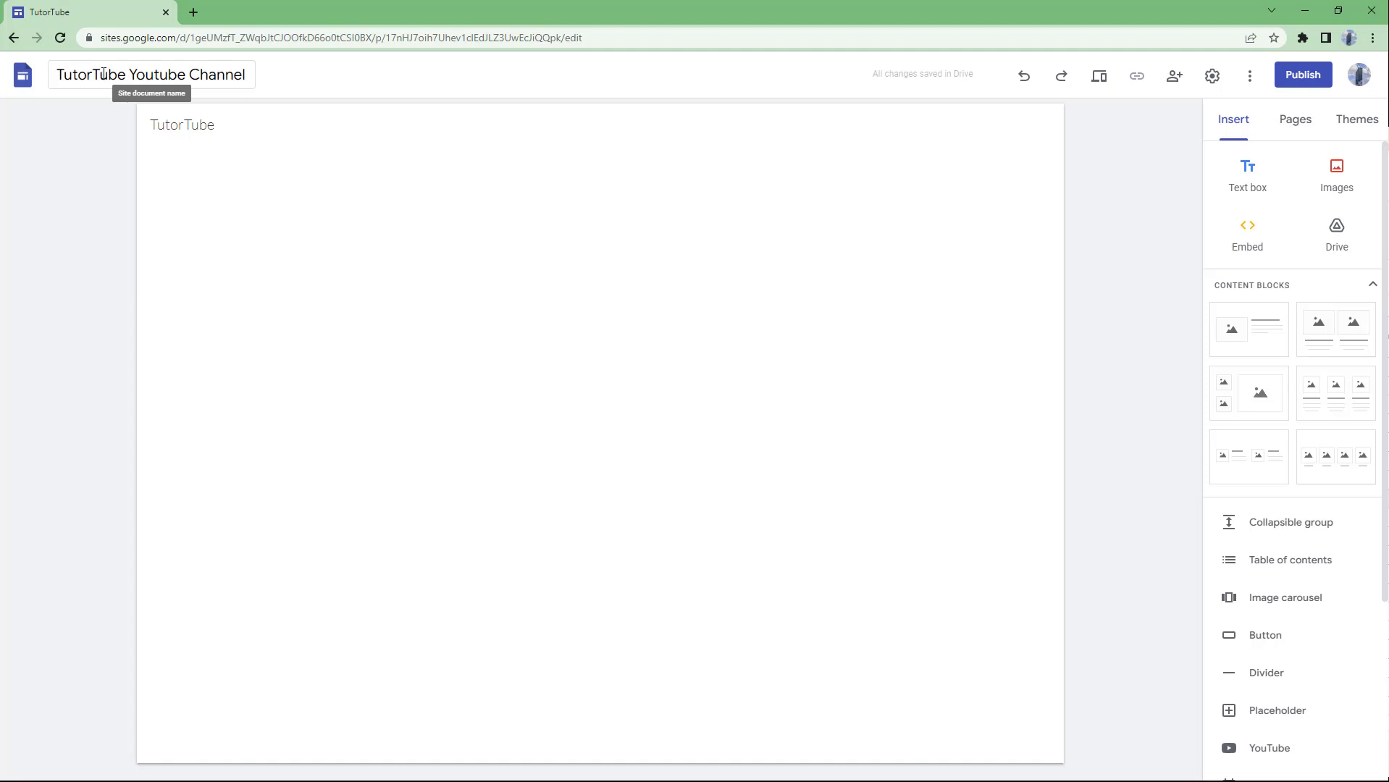
pyautogui.moveTo(1023, 75)
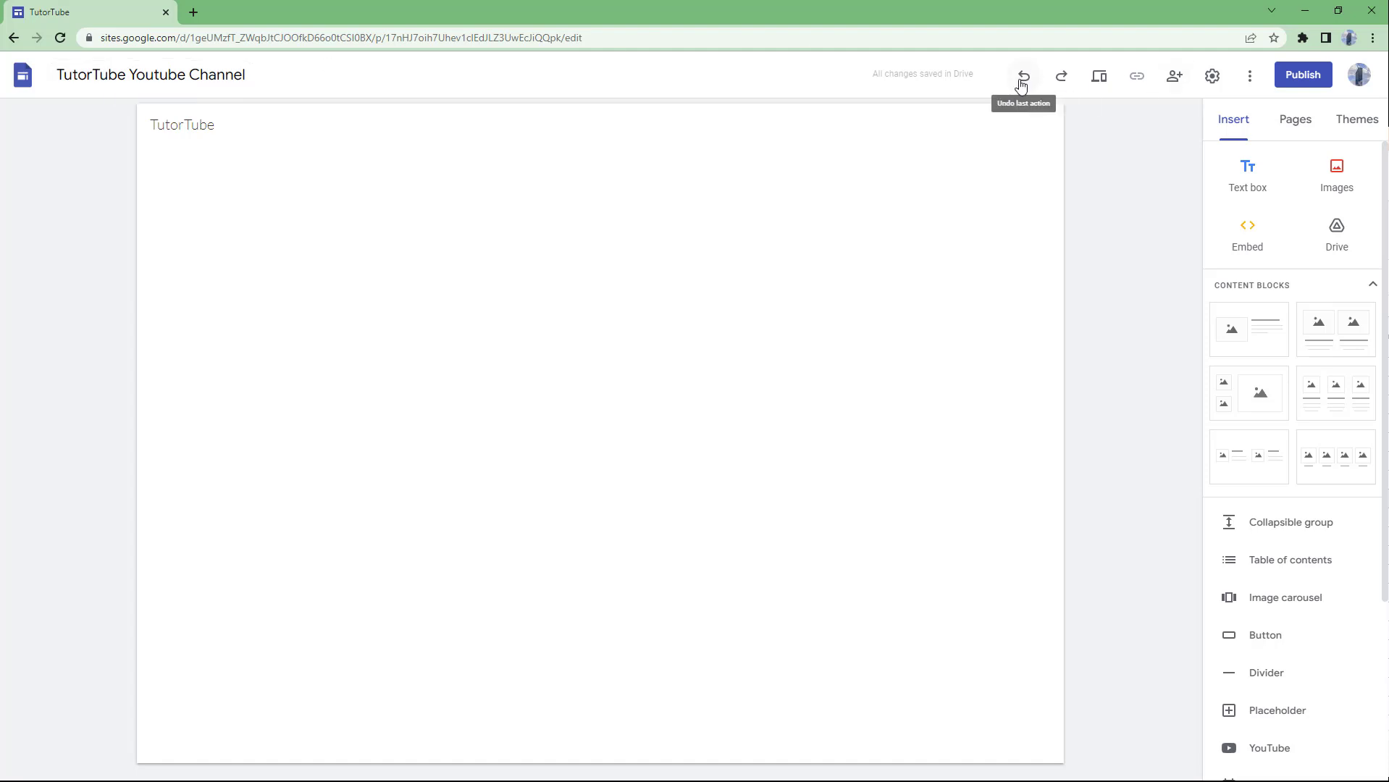
pyautogui.moveTo(1098, 76)
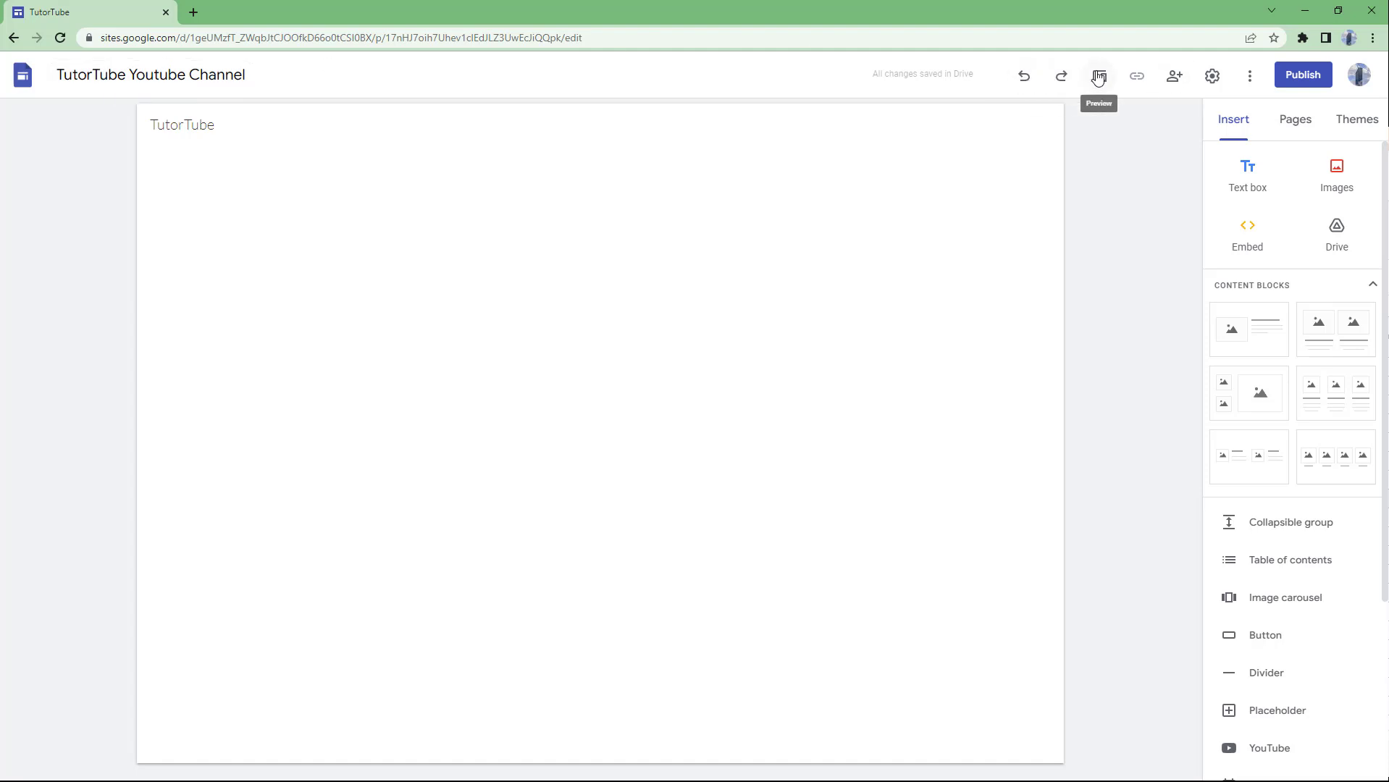
pyautogui.moveTo(1210, 74)
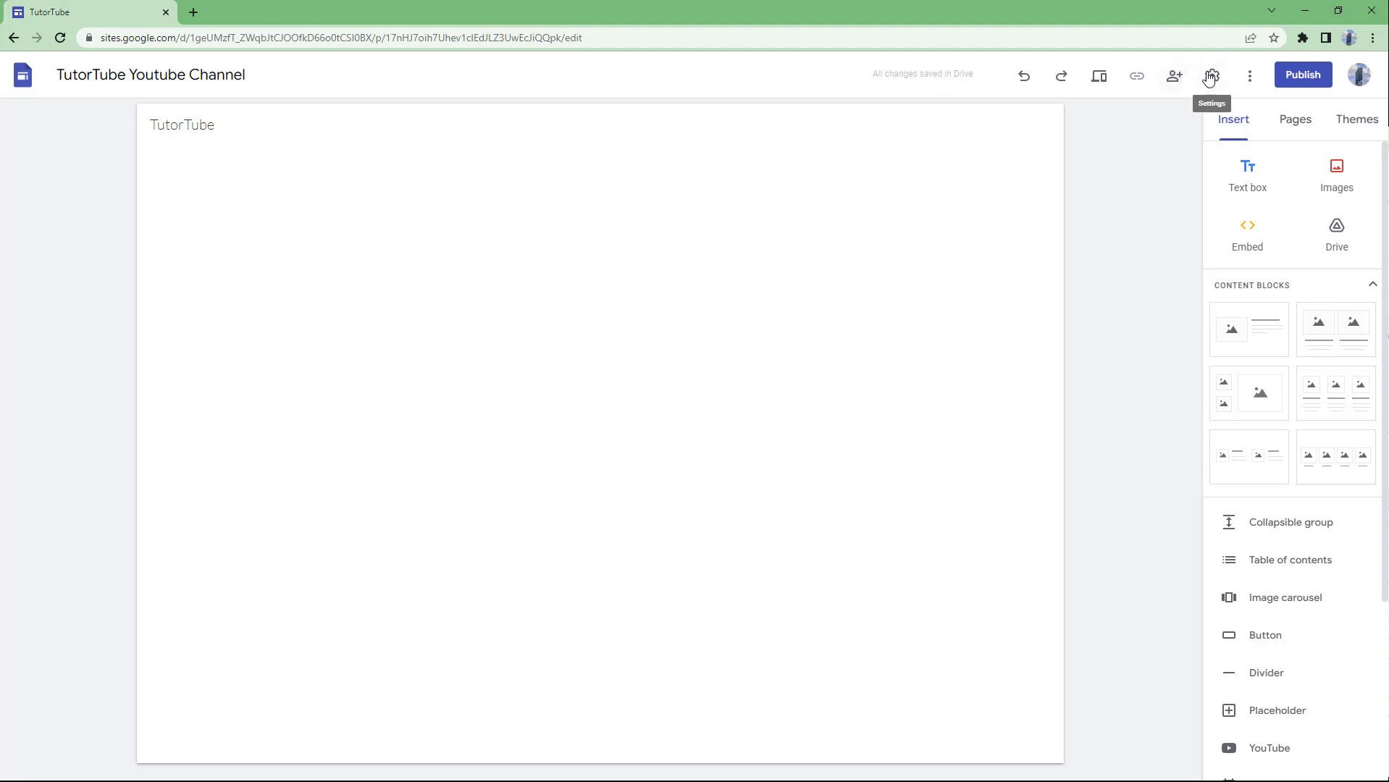
pyautogui.moveTo(1303, 74)
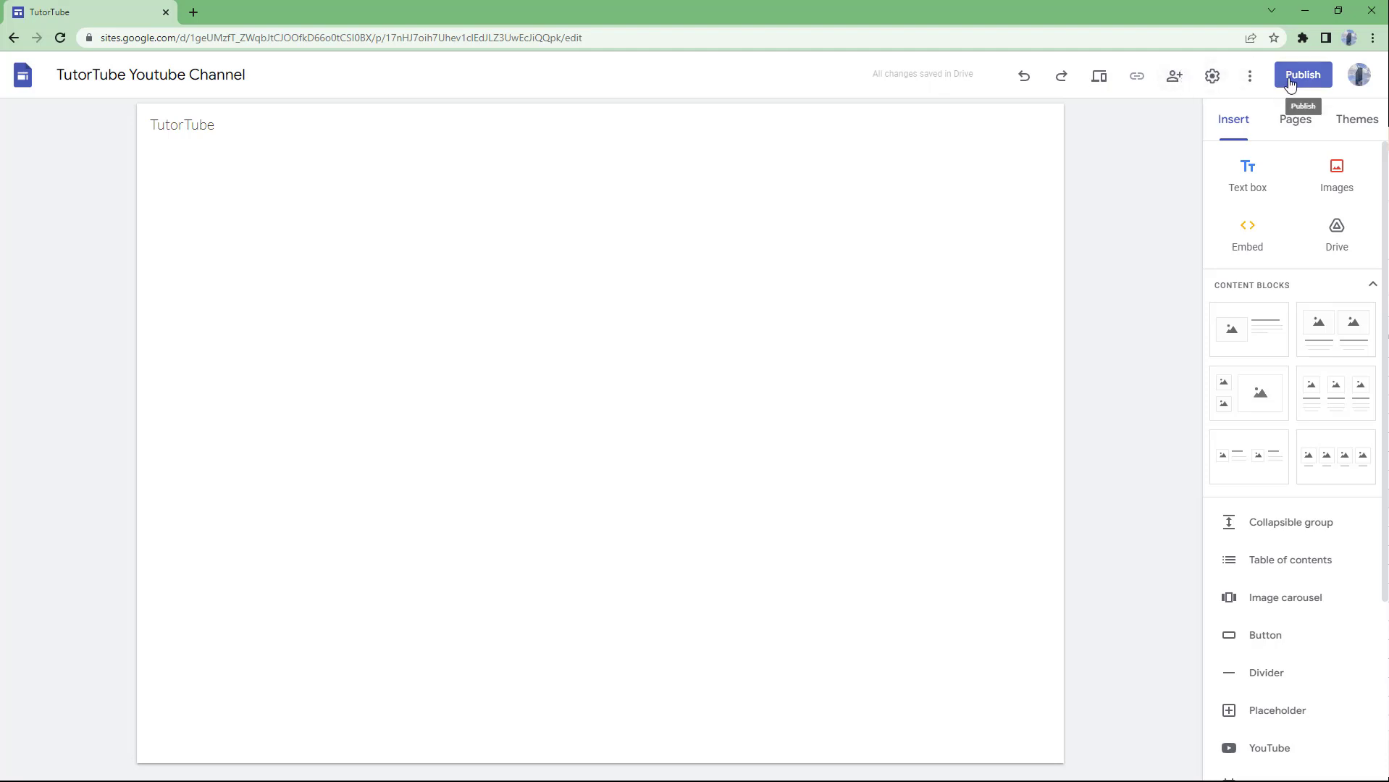
# Browse the Insert panel's content elements, then show the Pages list containing only Home.
pyautogui.click(1248, 75)
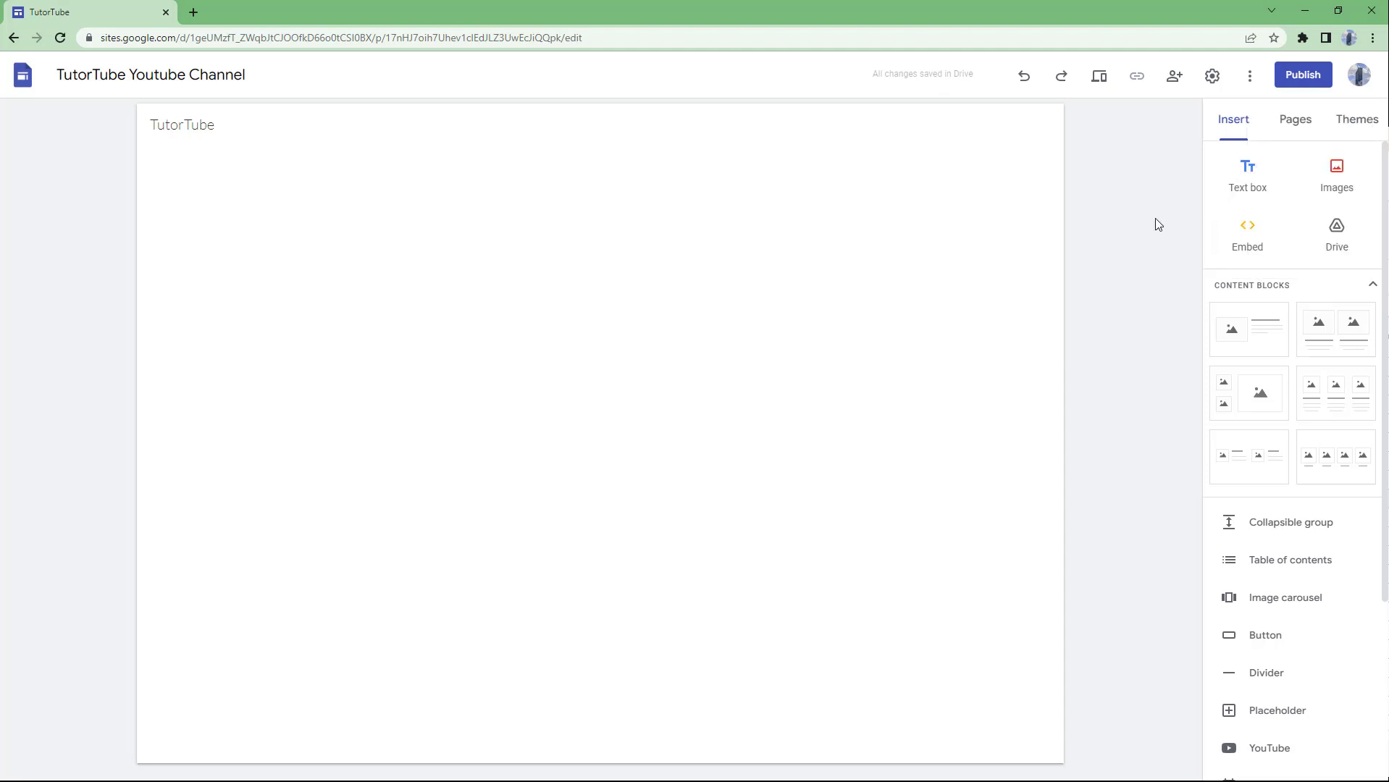
pyautogui.scroll(-3)
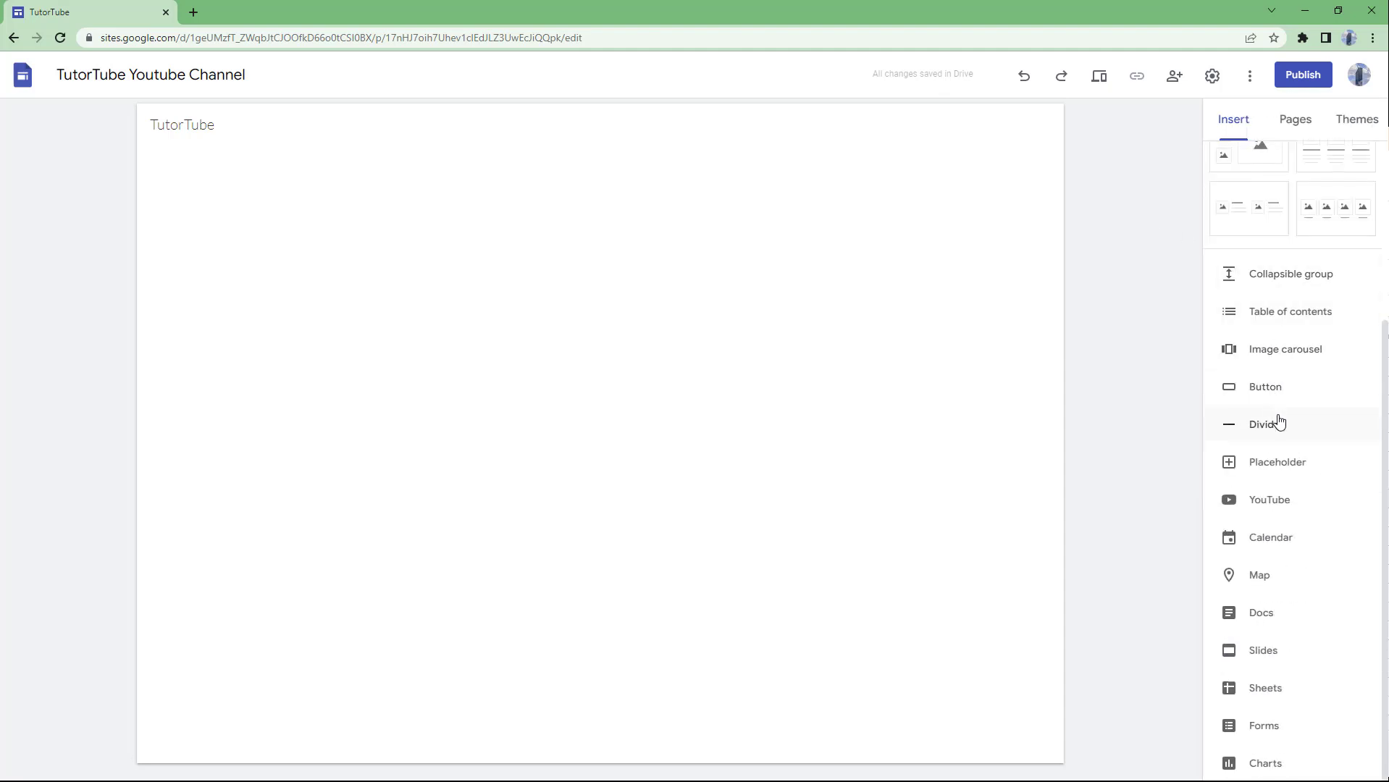
pyautogui.moveTo(909, 429)
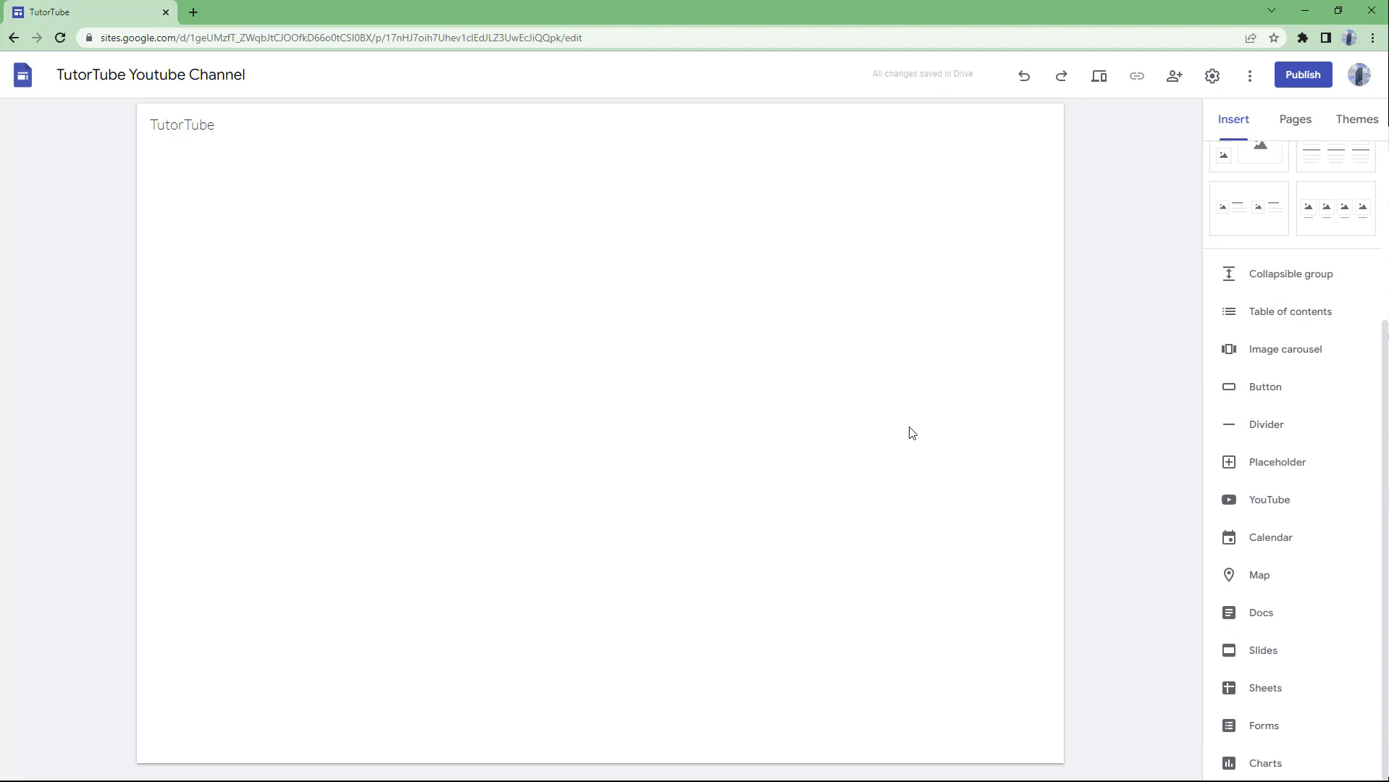
pyautogui.moveTo(1265, 207)
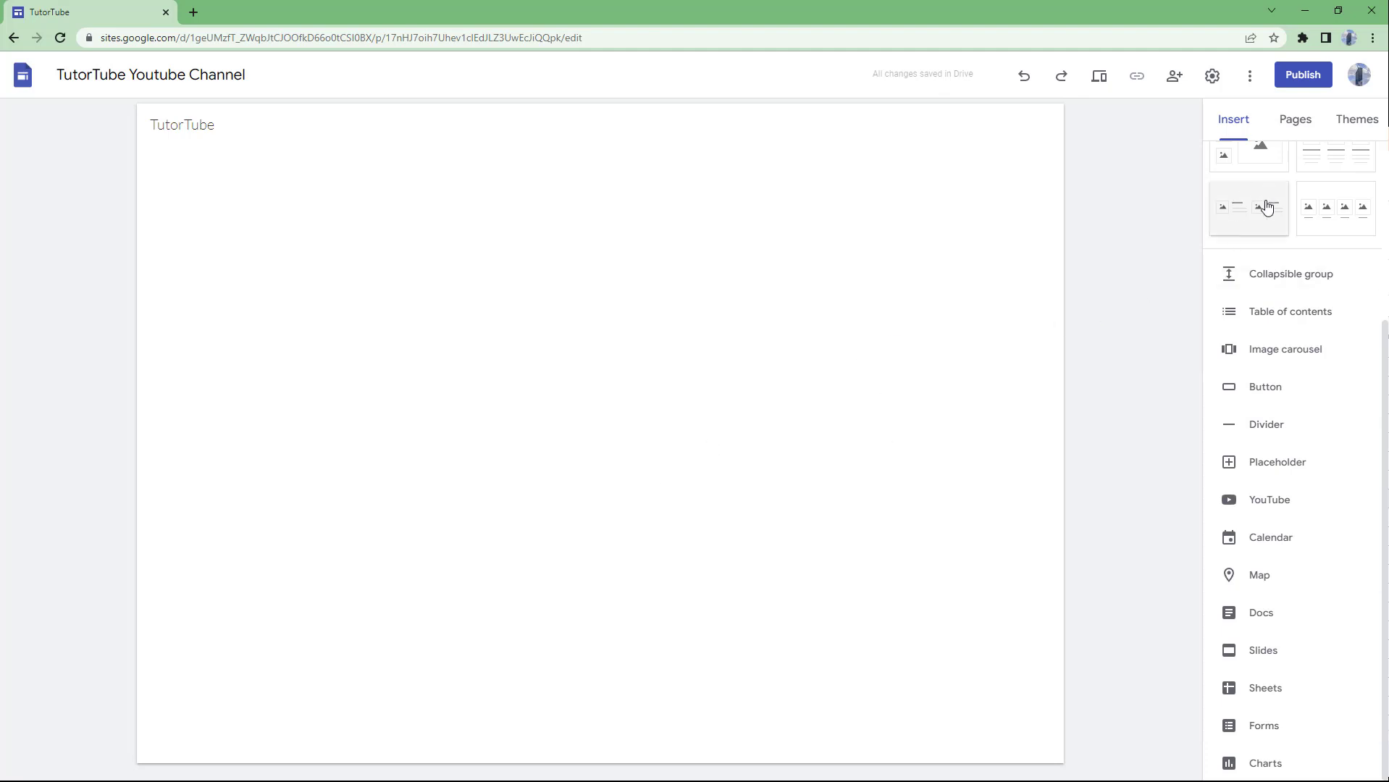
pyautogui.click(1294, 119)
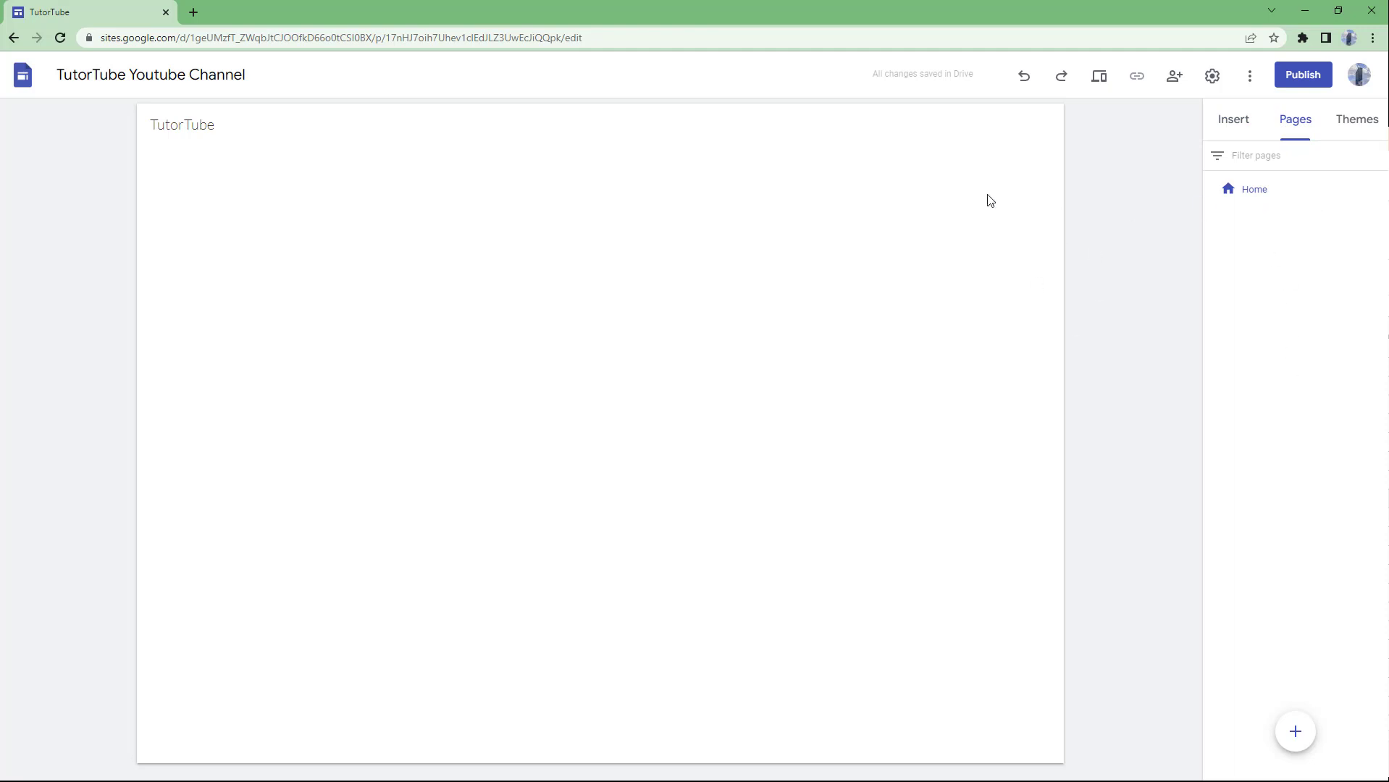
pyautogui.moveTo(1334, 359)
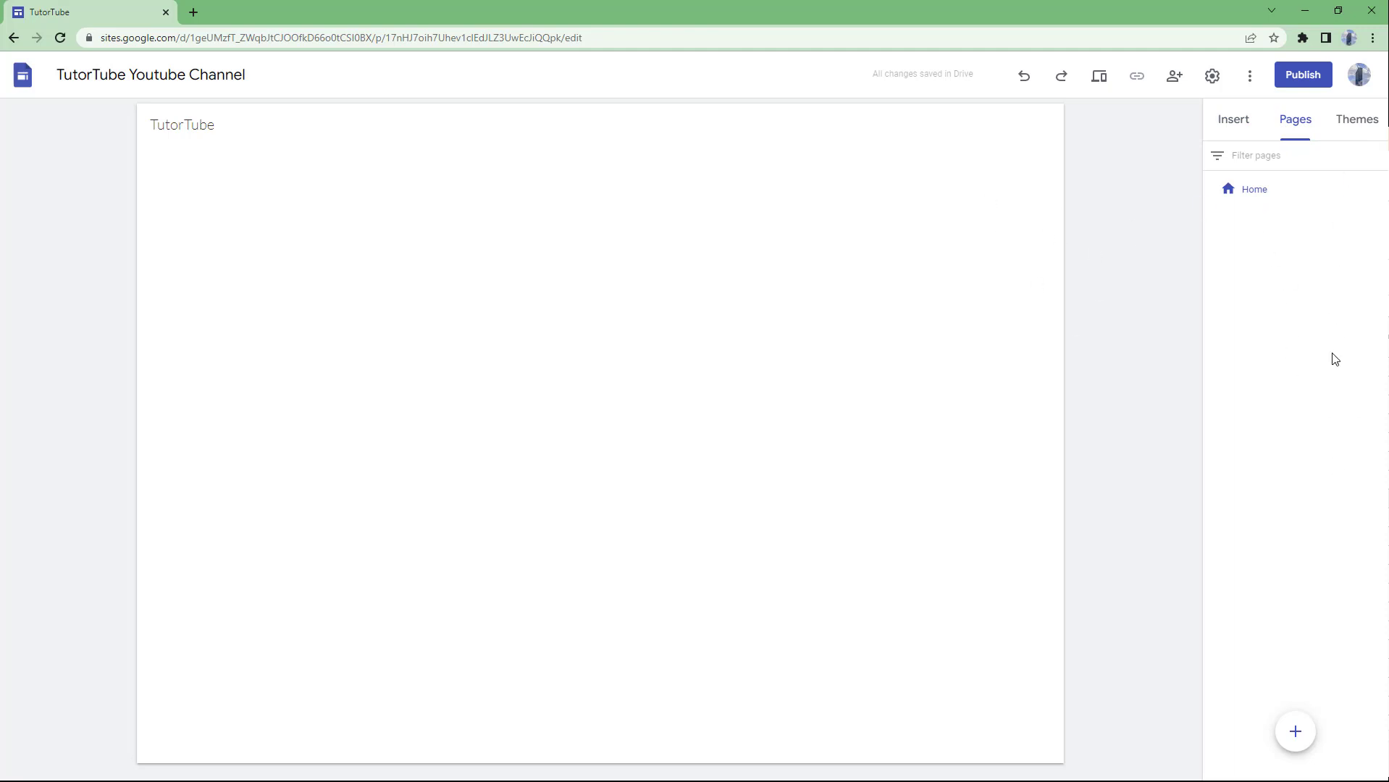
pyautogui.moveTo(1335, 143)
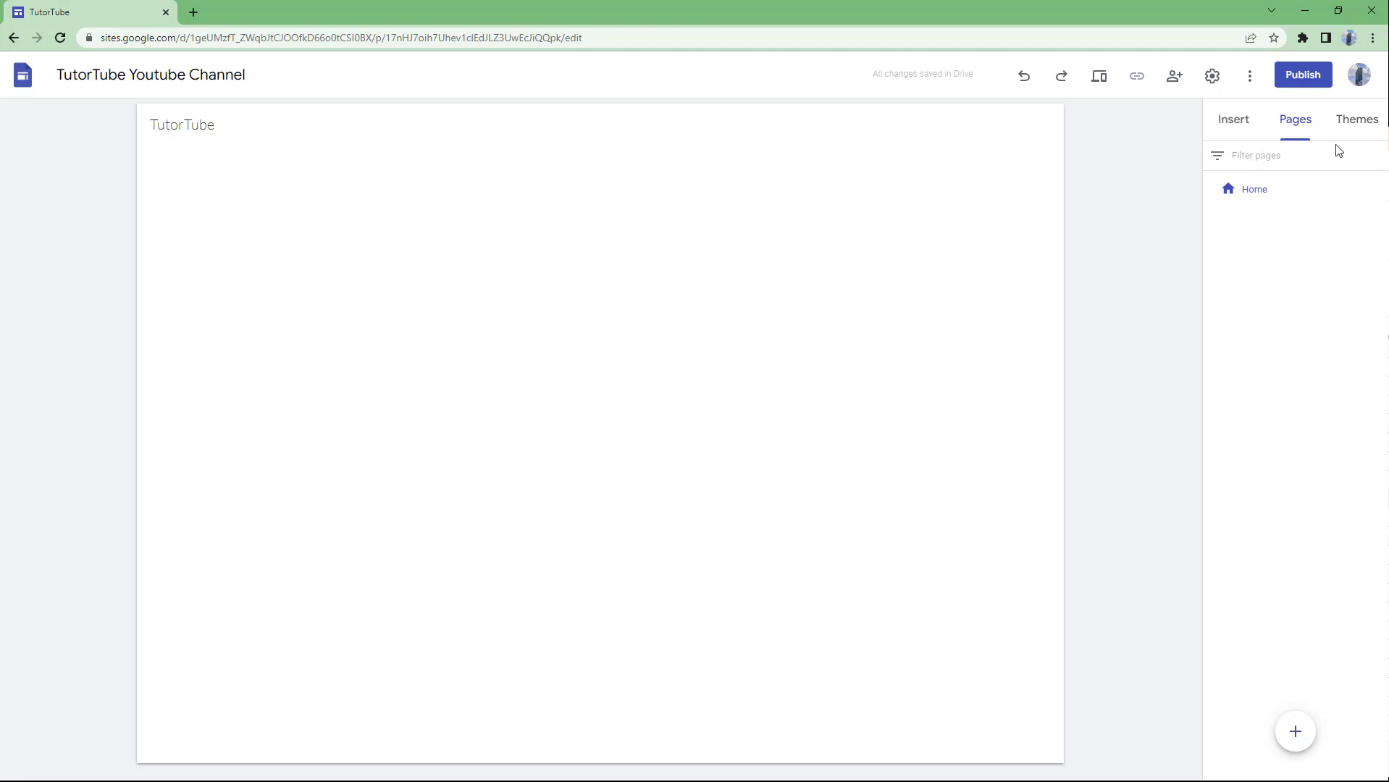
# View the theme gallery (Simple, Aristotle) and return to the Insert panel.
pyautogui.click(1356, 119)
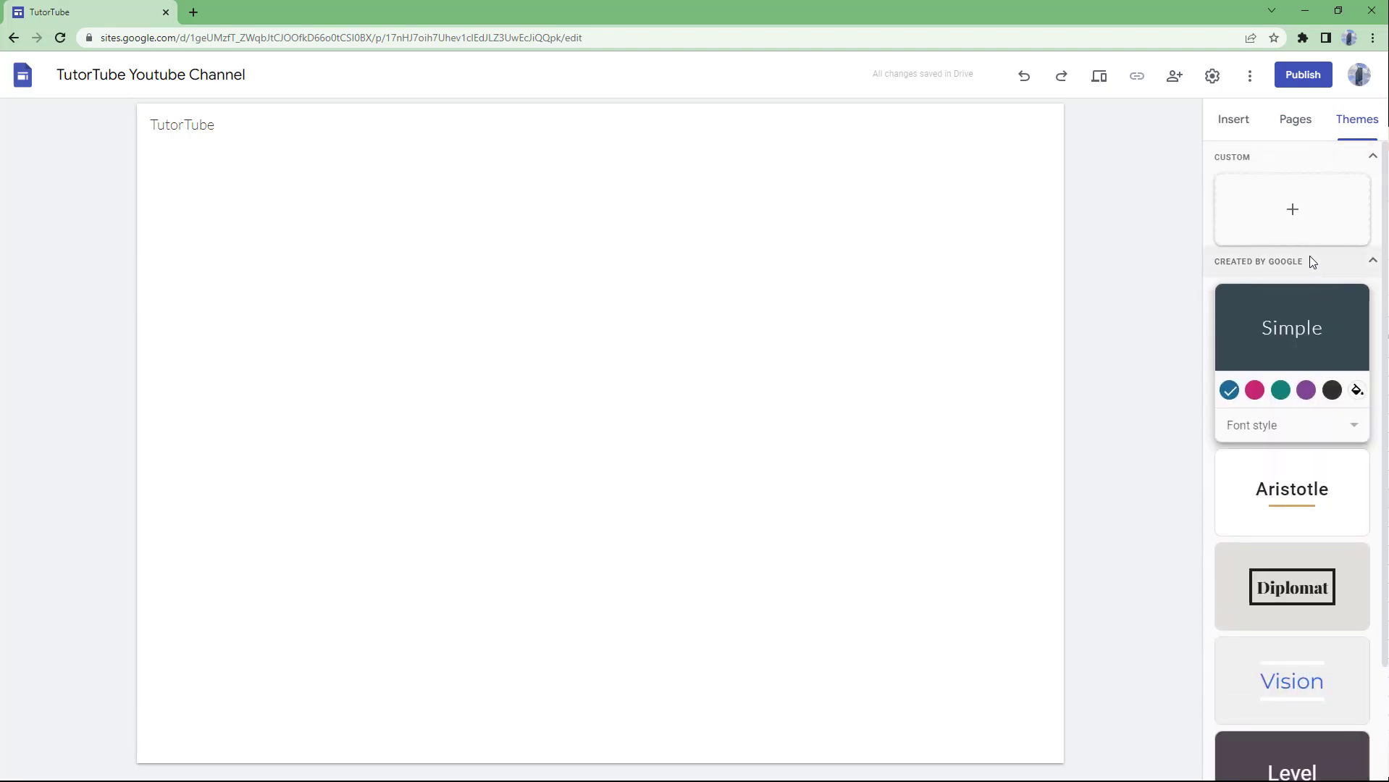
pyautogui.moveTo(1190, 288)
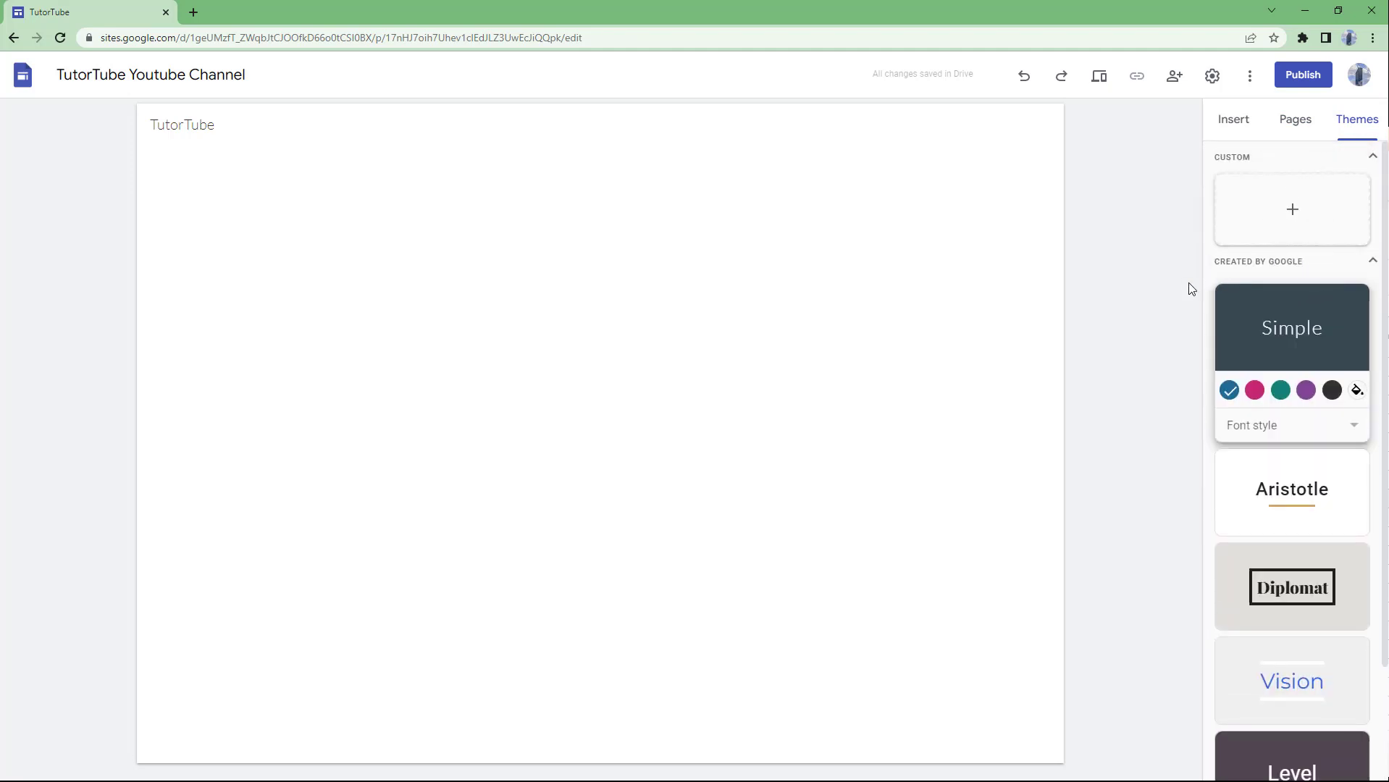
pyautogui.click(1233, 118)
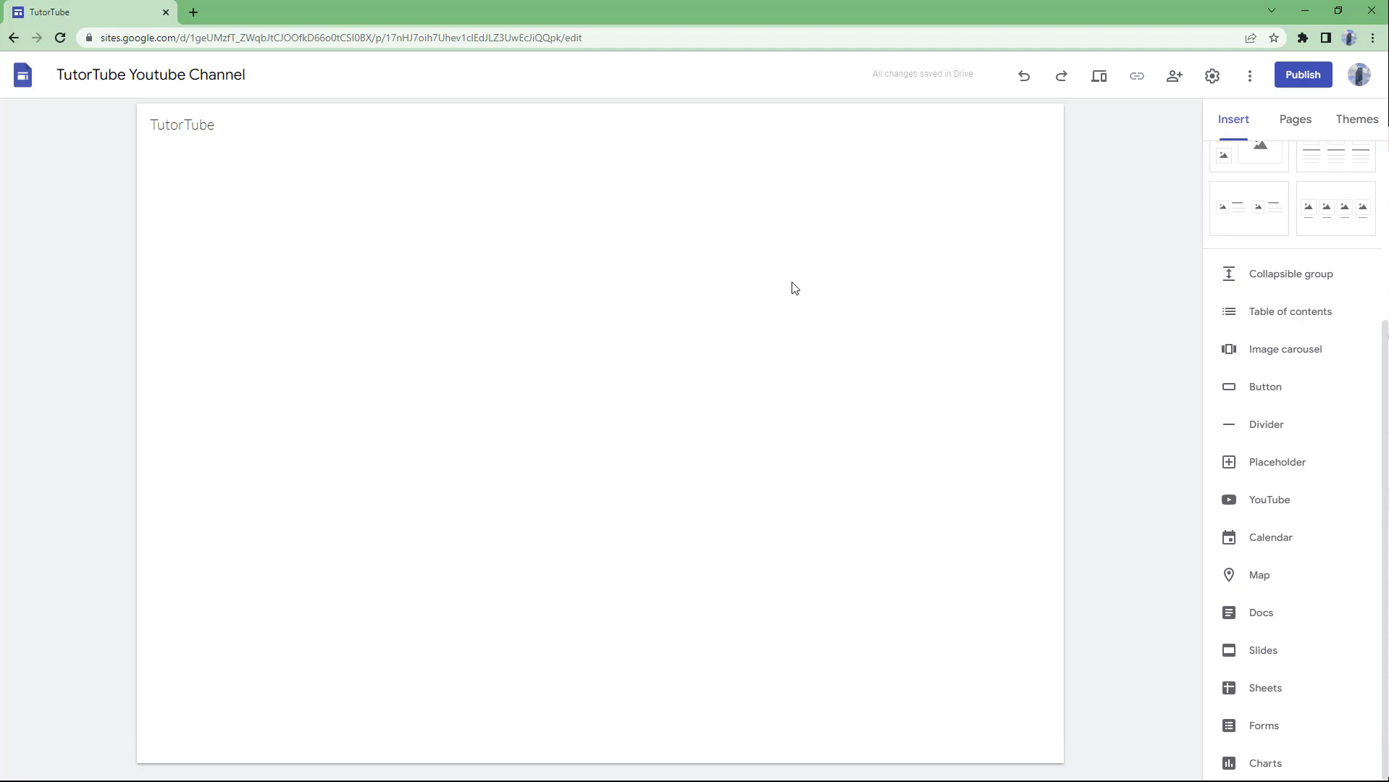
pyautogui.moveTo(1184, 375)
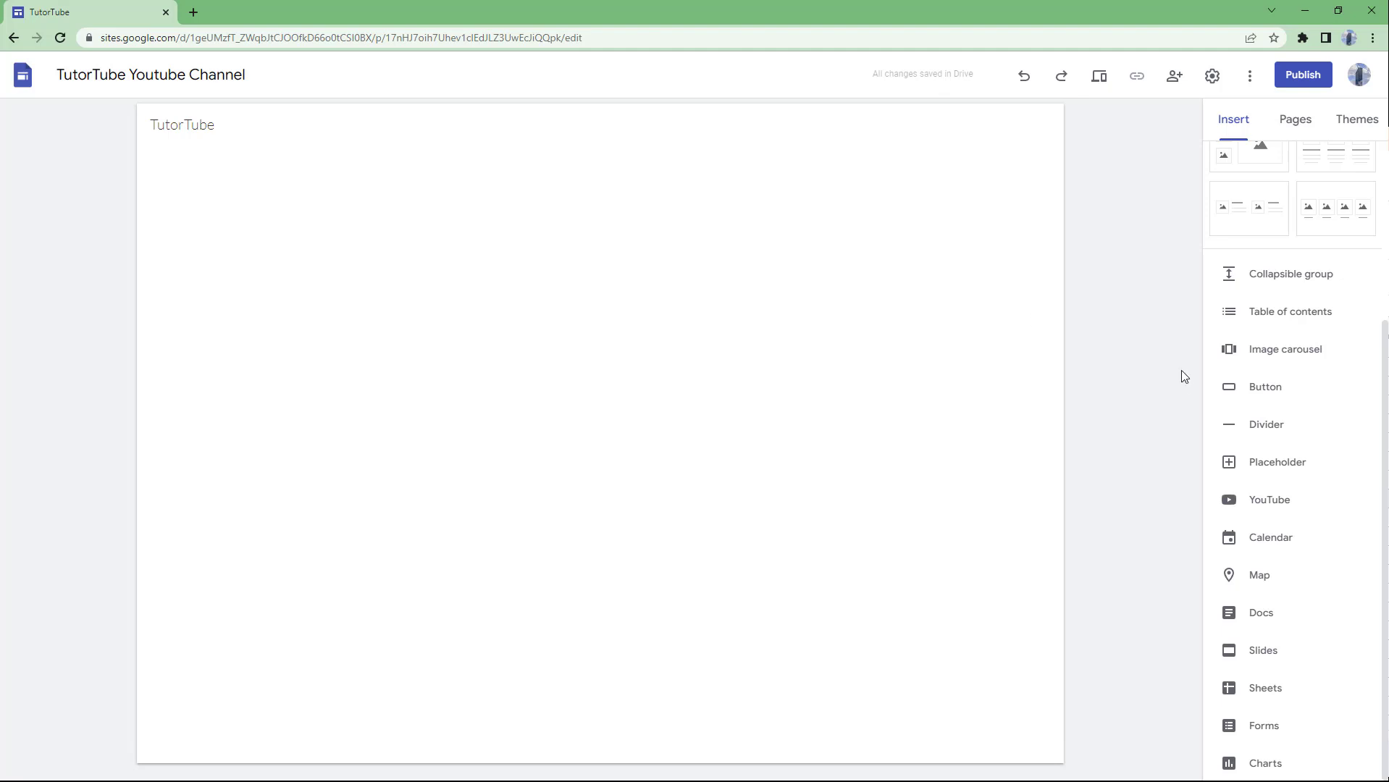